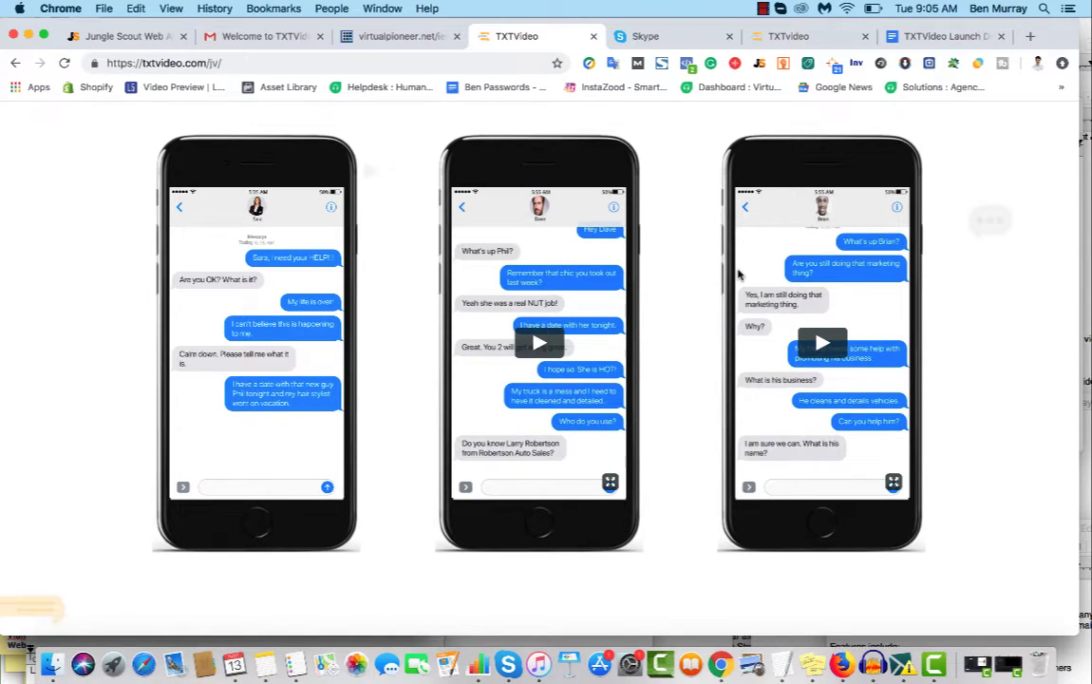
mouse_move(452, 361)
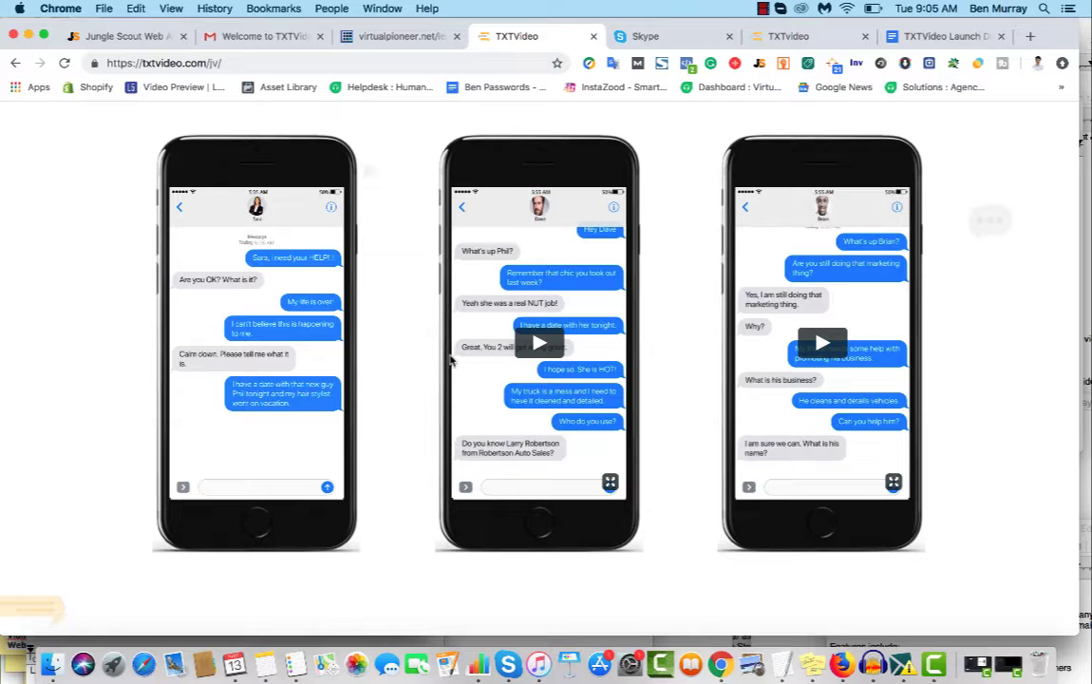
mouse_move(359, 332)
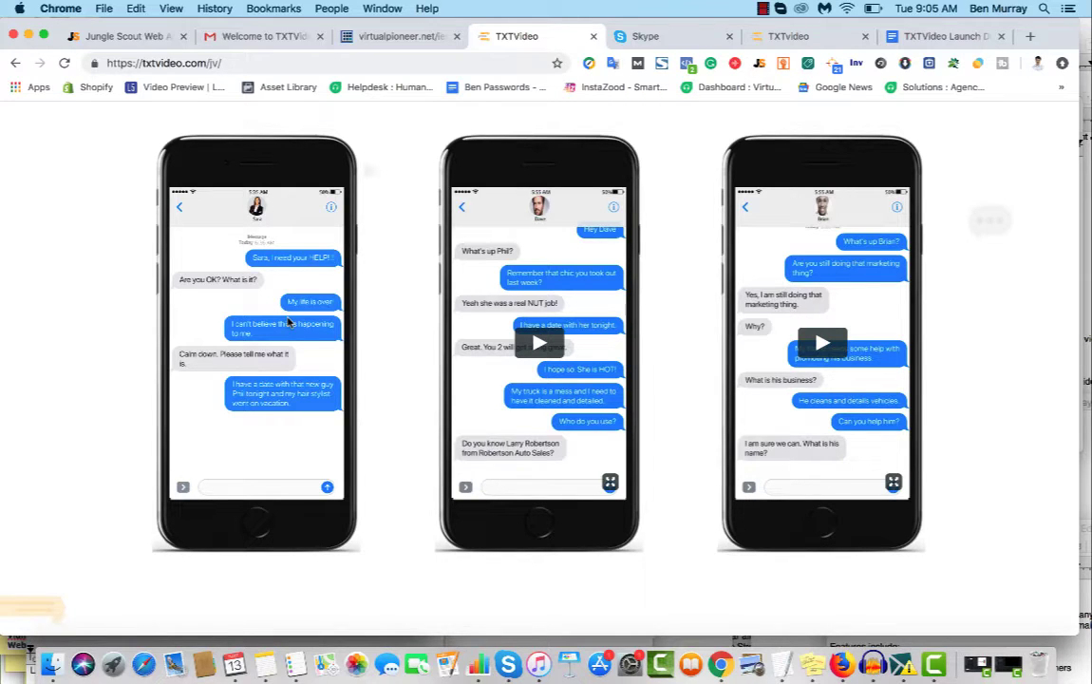
- Play the first sample texting video full screen, then exit back to the samples page
left_click(257, 342)
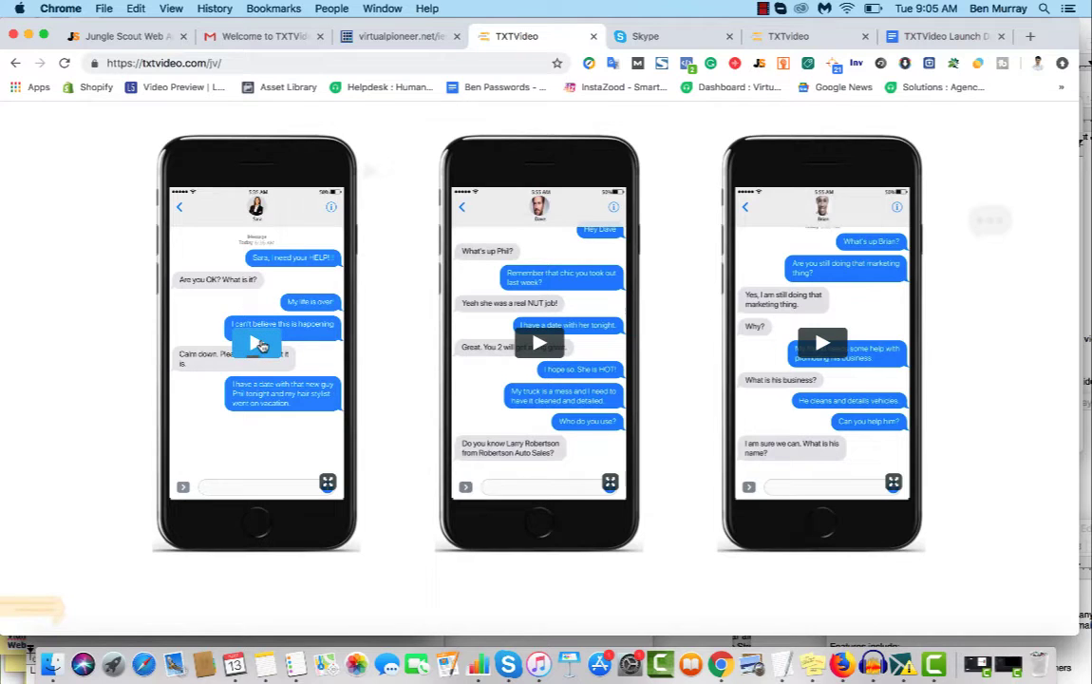
mouse_move(257, 342)
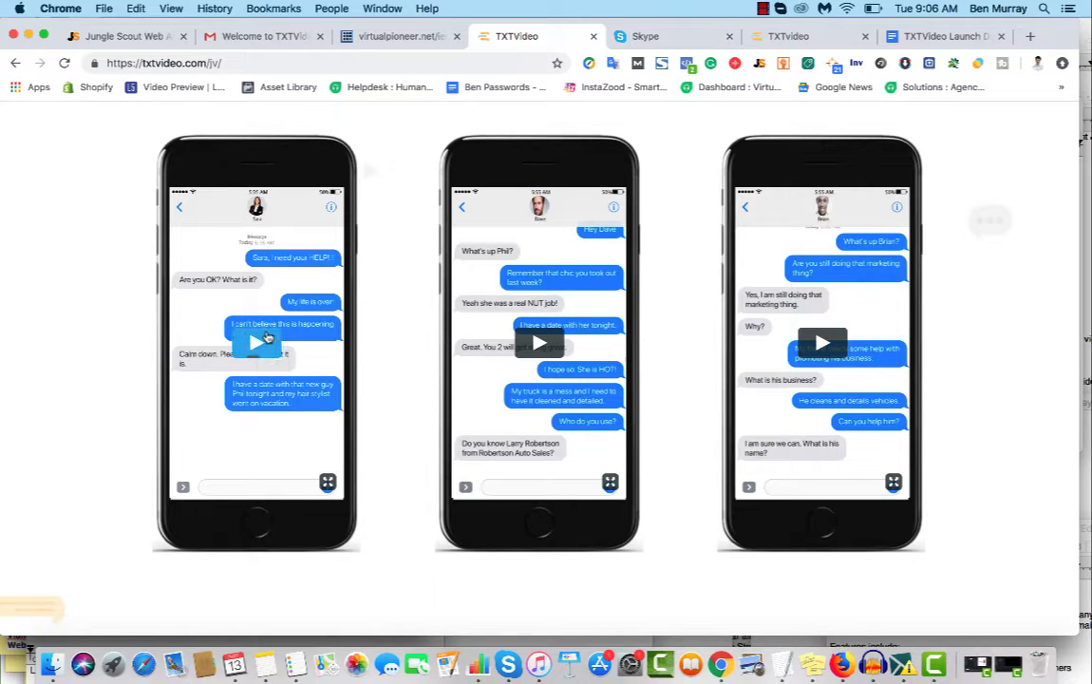
left_click(256, 342)
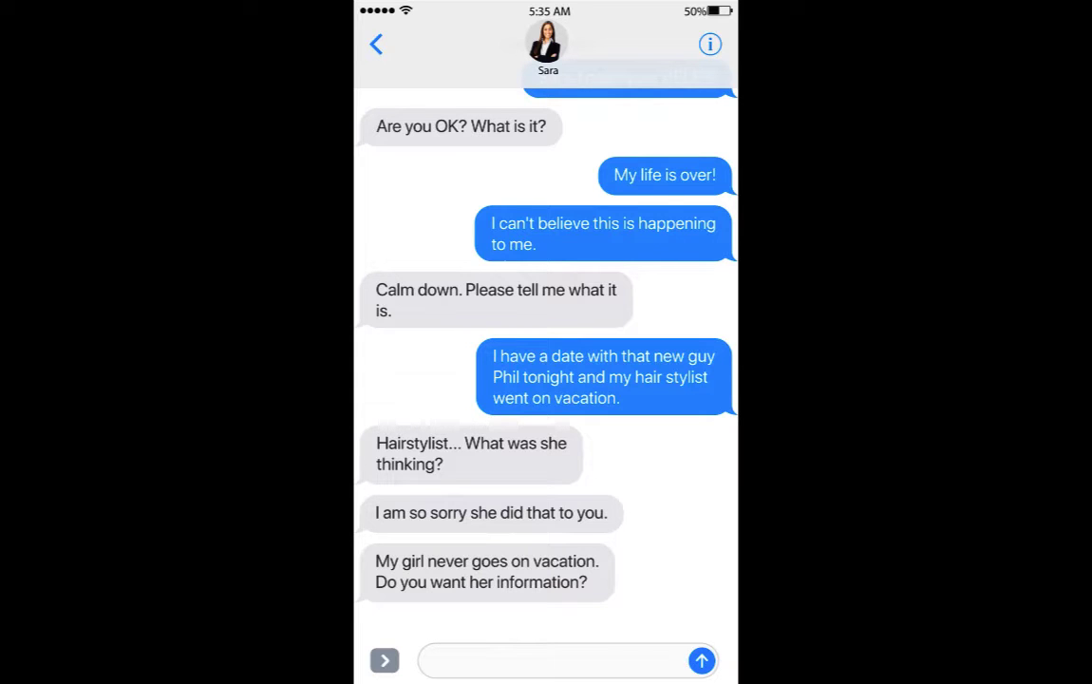
type("Yes. Please hurry! I am runn")
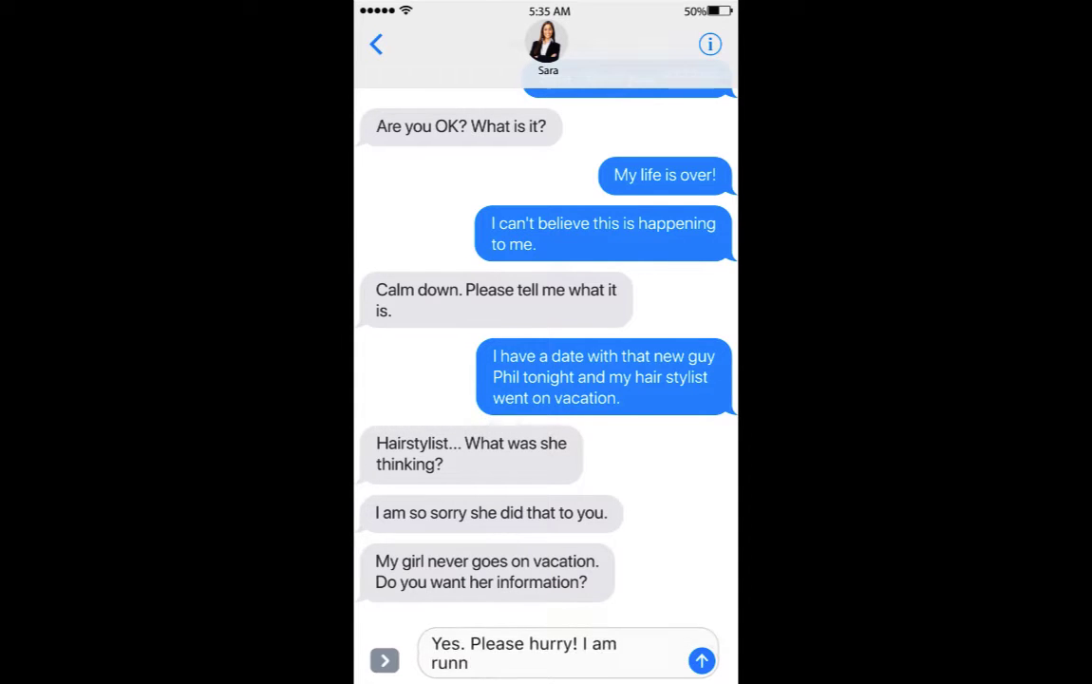
left_click(701, 660)
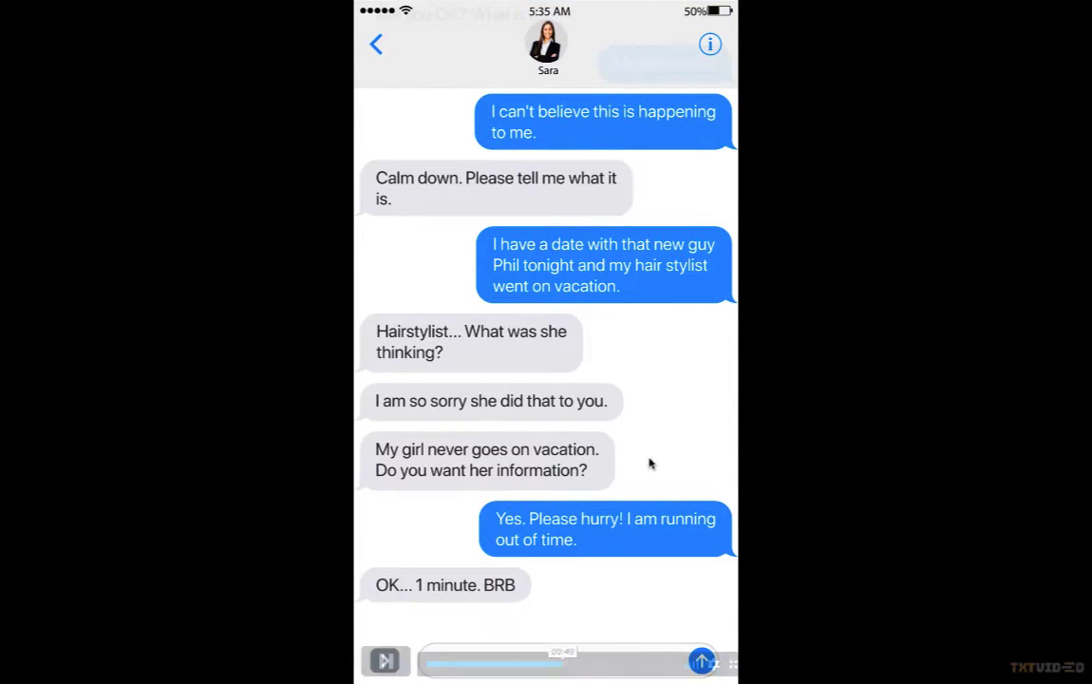
left_click(384, 660)
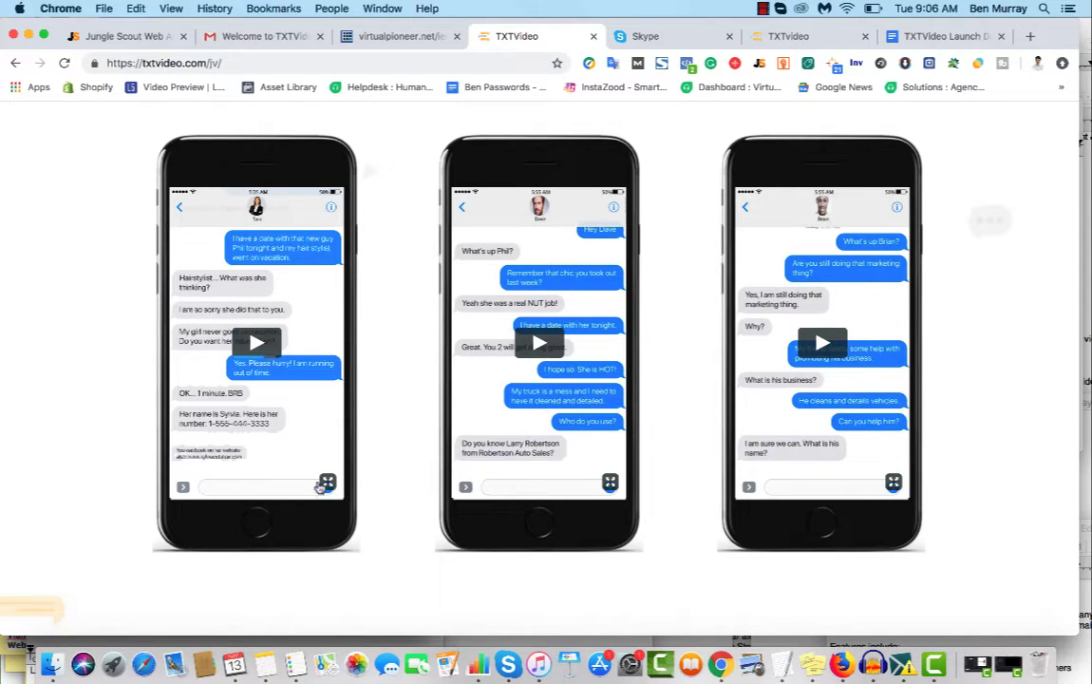
mouse_move(308, 408)
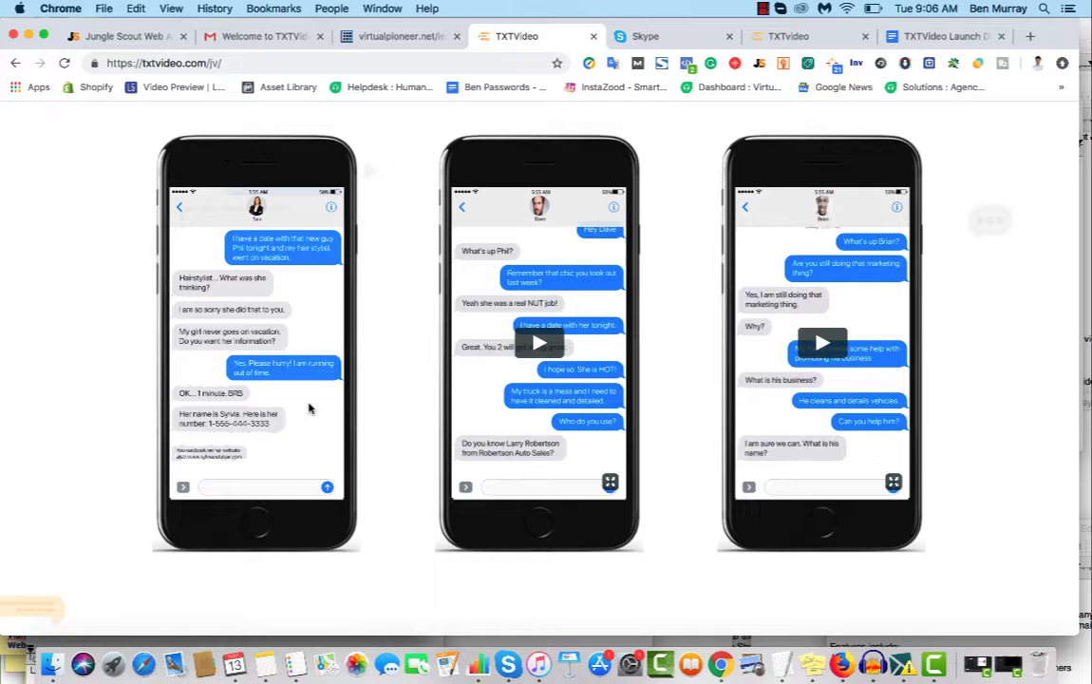
mouse_move(254, 319)
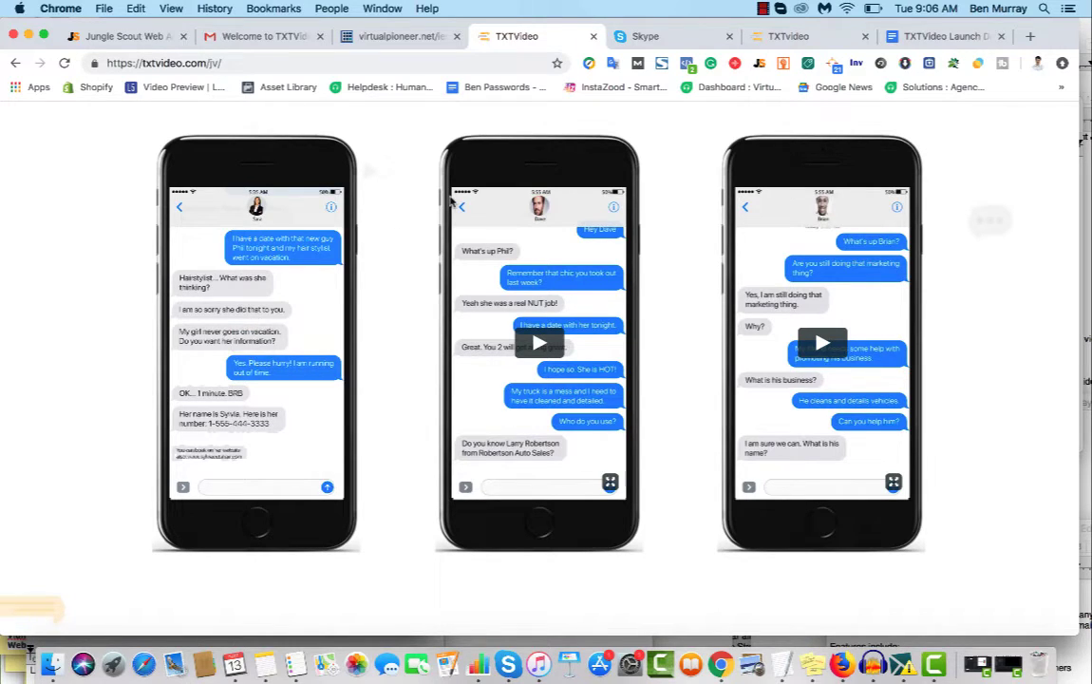
mouse_move(635, 311)
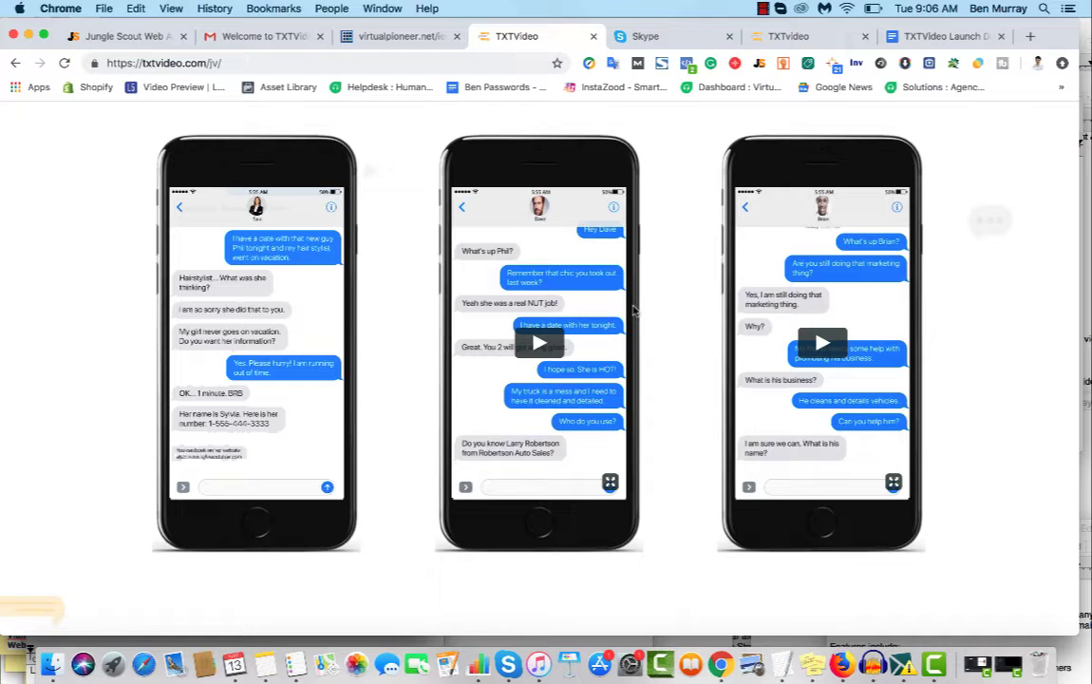
mouse_move(771, 125)
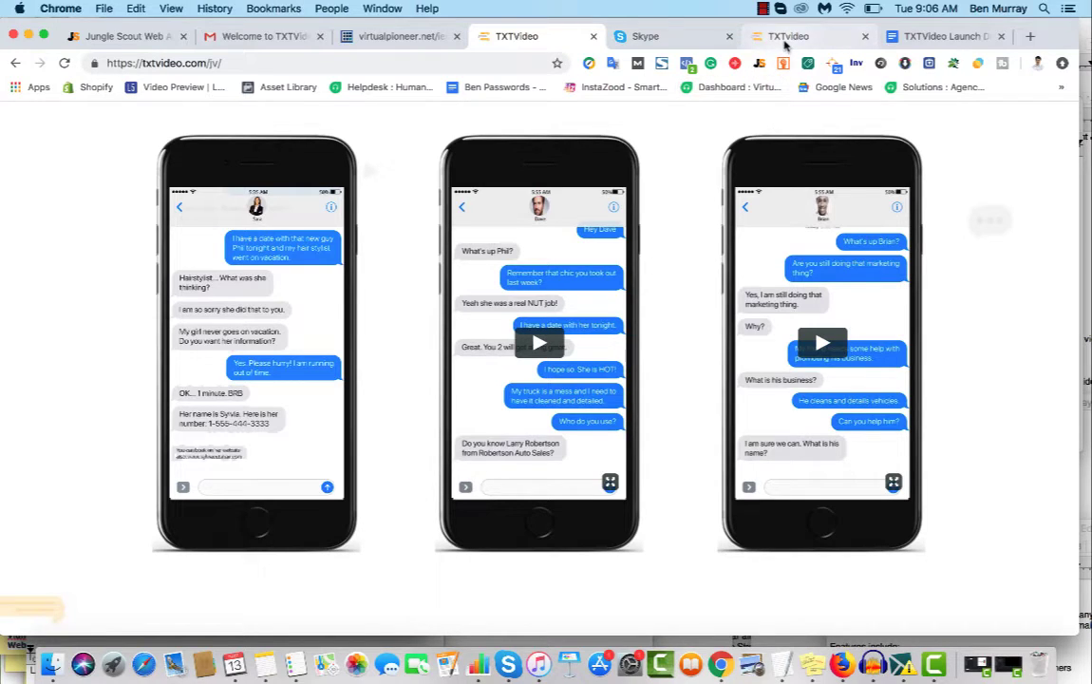
- In the cloud editor, review Madyson's recipient settings and cancel without changes
left_click(788, 36)
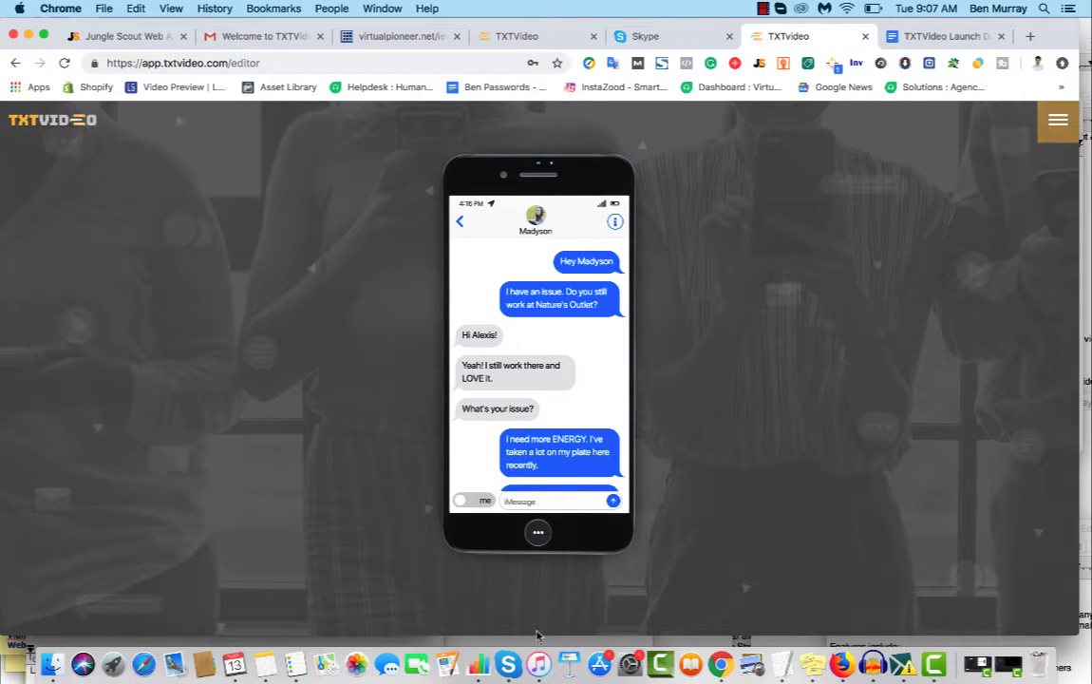
mouse_move(641, 479)
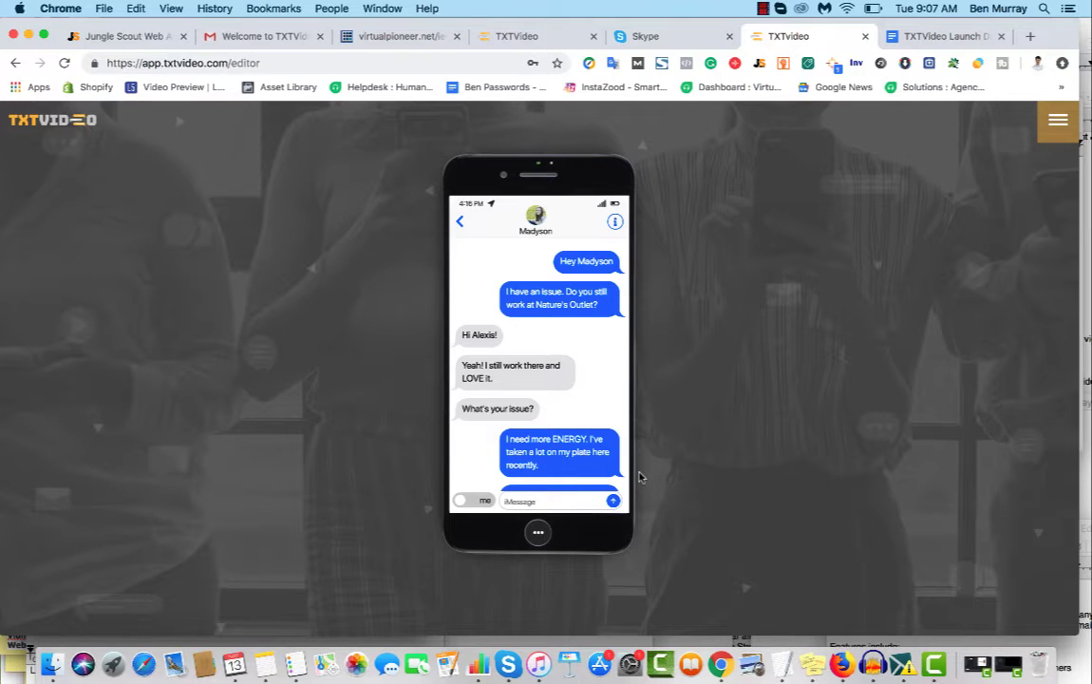
left_click(558, 458)
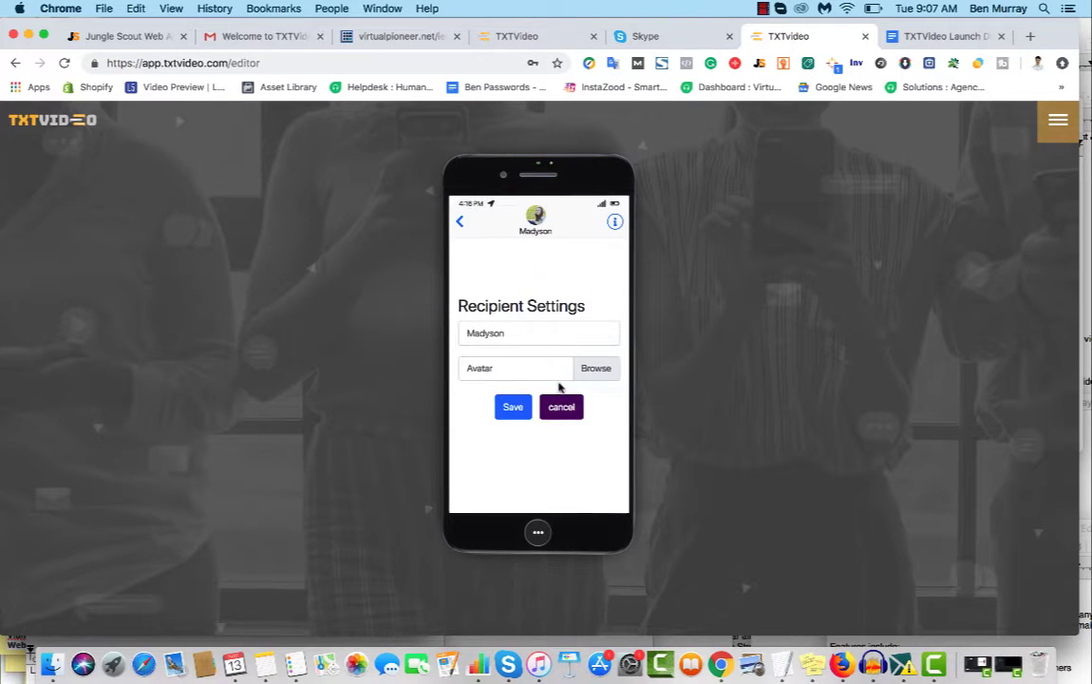
left_click(512, 406)
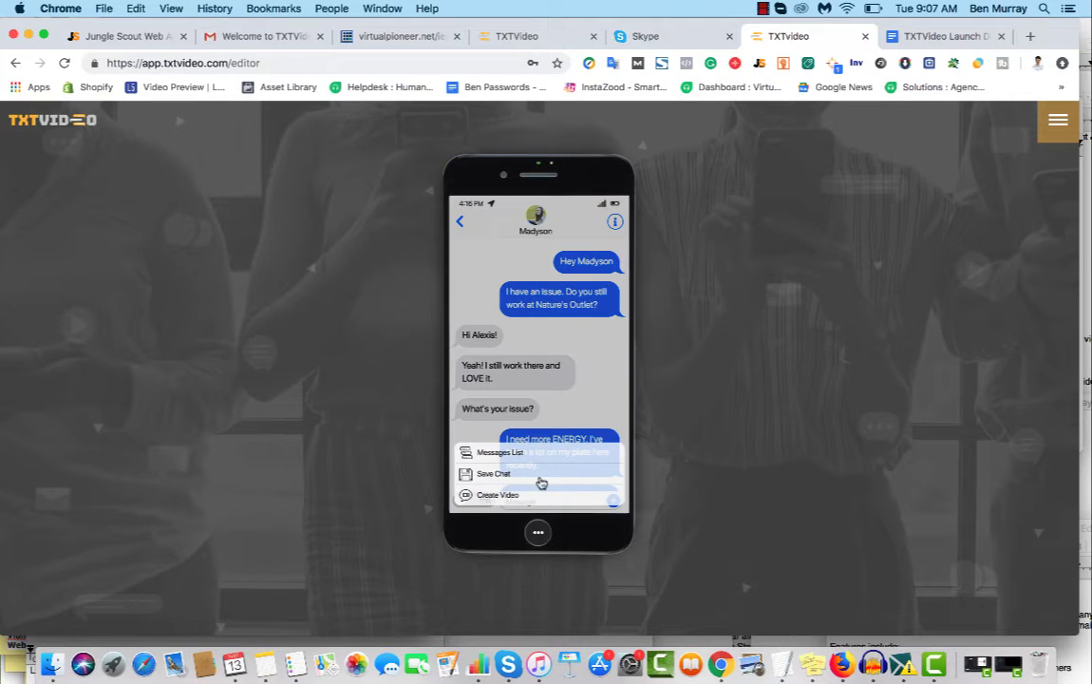
mouse_move(537, 458)
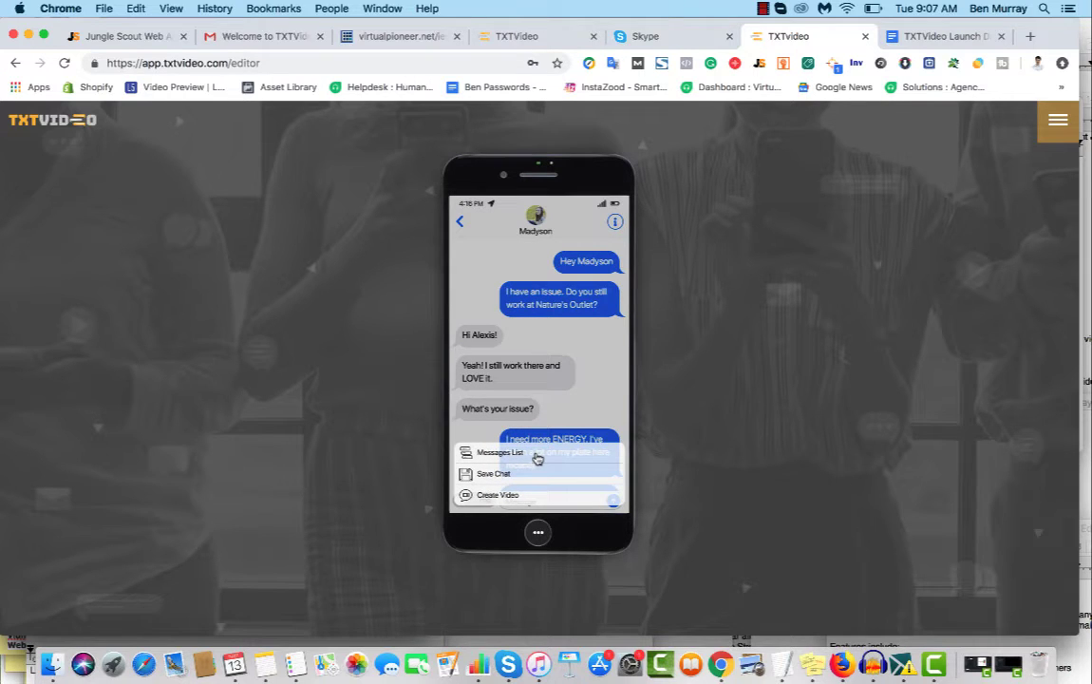
- From the saved messages list, open the Health Supplement Store premade conversation
left_click(502, 452)
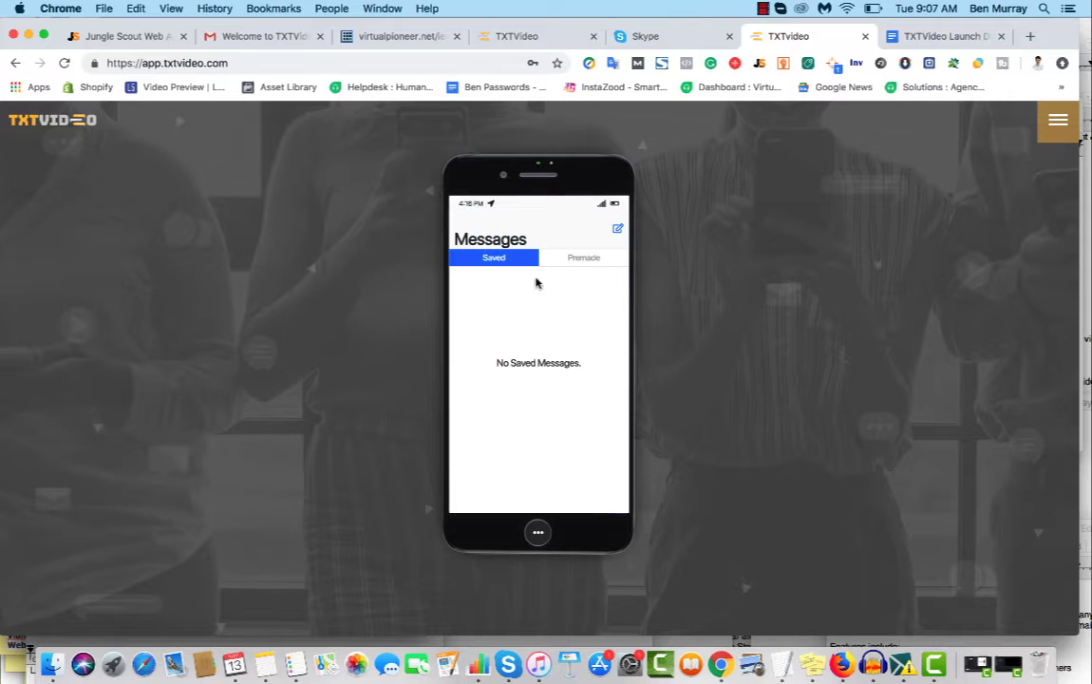
mouse_move(531, 270)
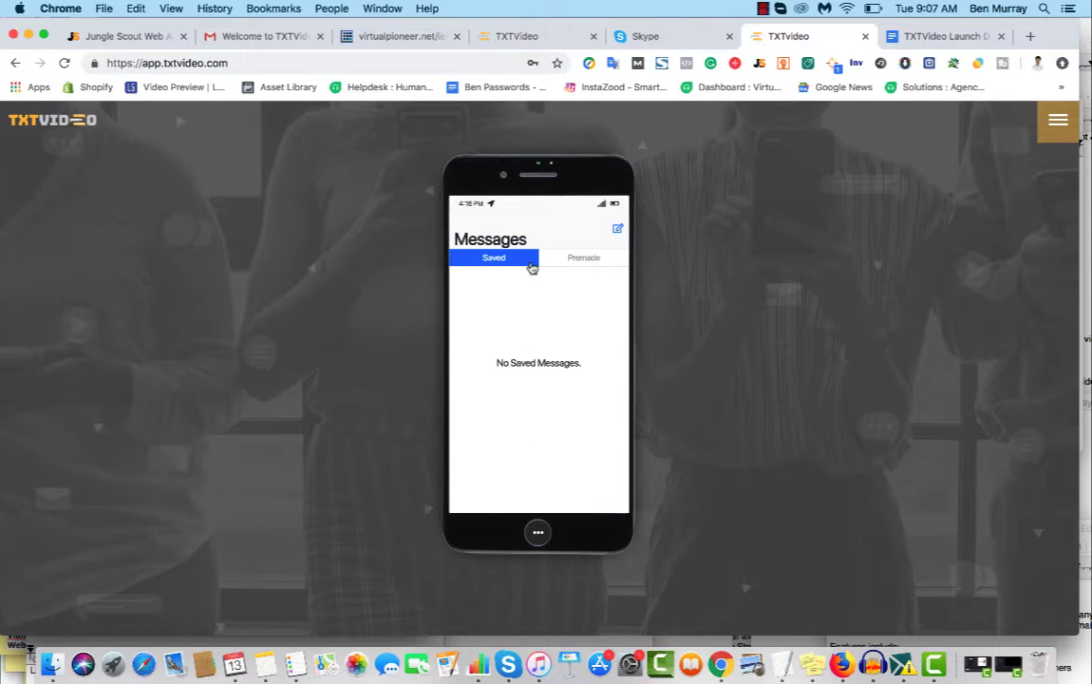
mouse_move(543, 444)
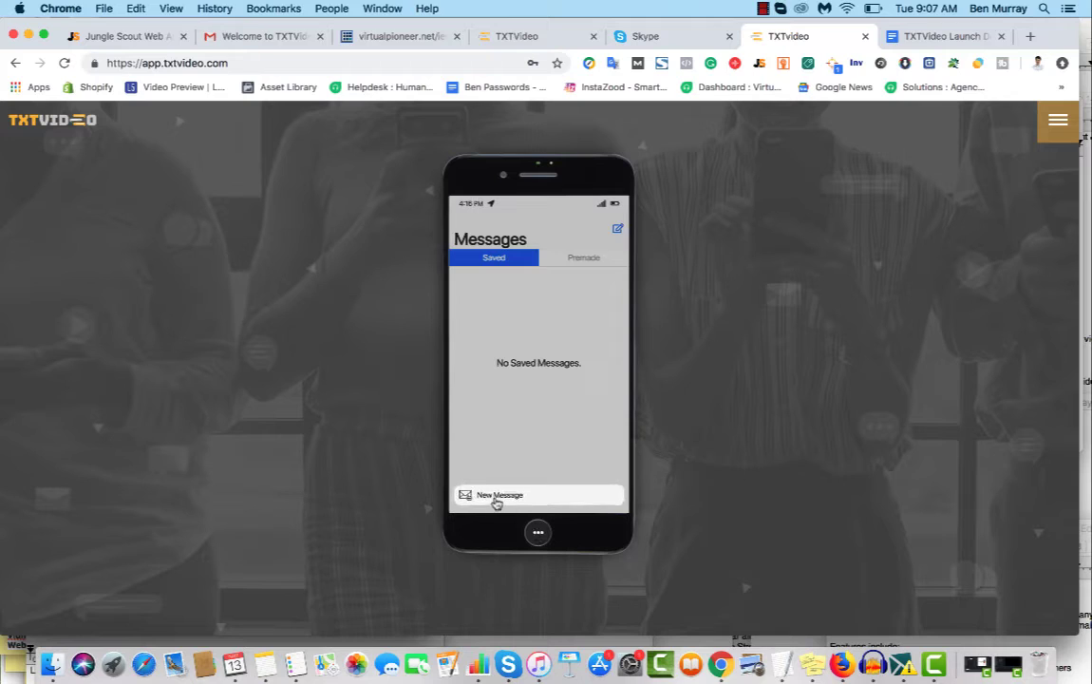
mouse_move(574, 355)
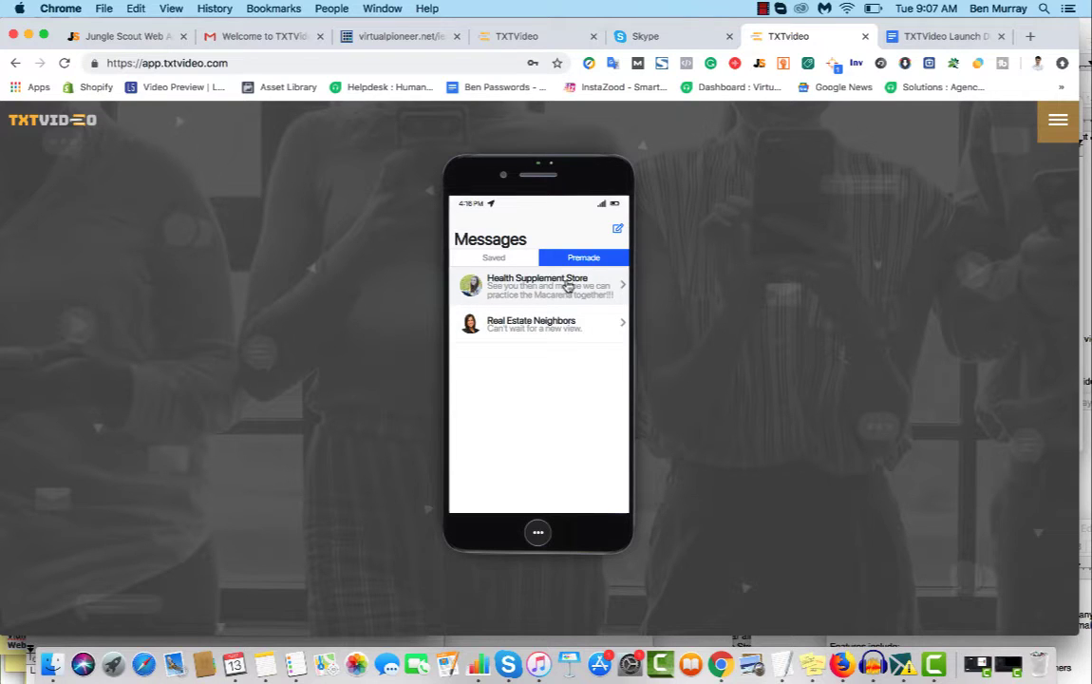
mouse_move(579, 277)
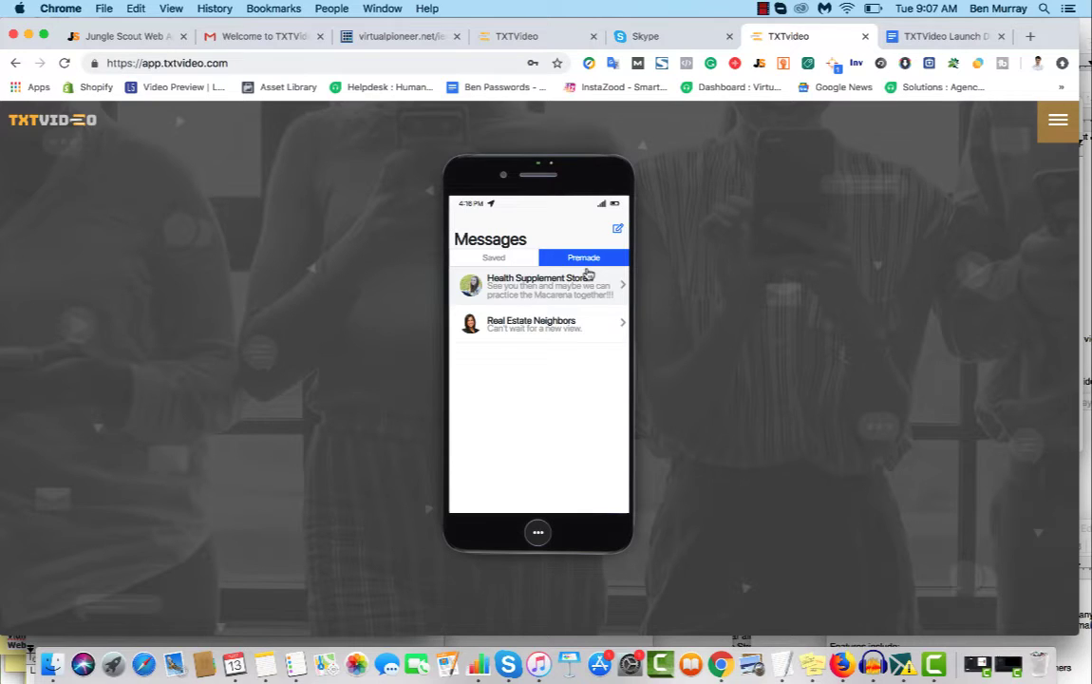
left_click(539, 285)
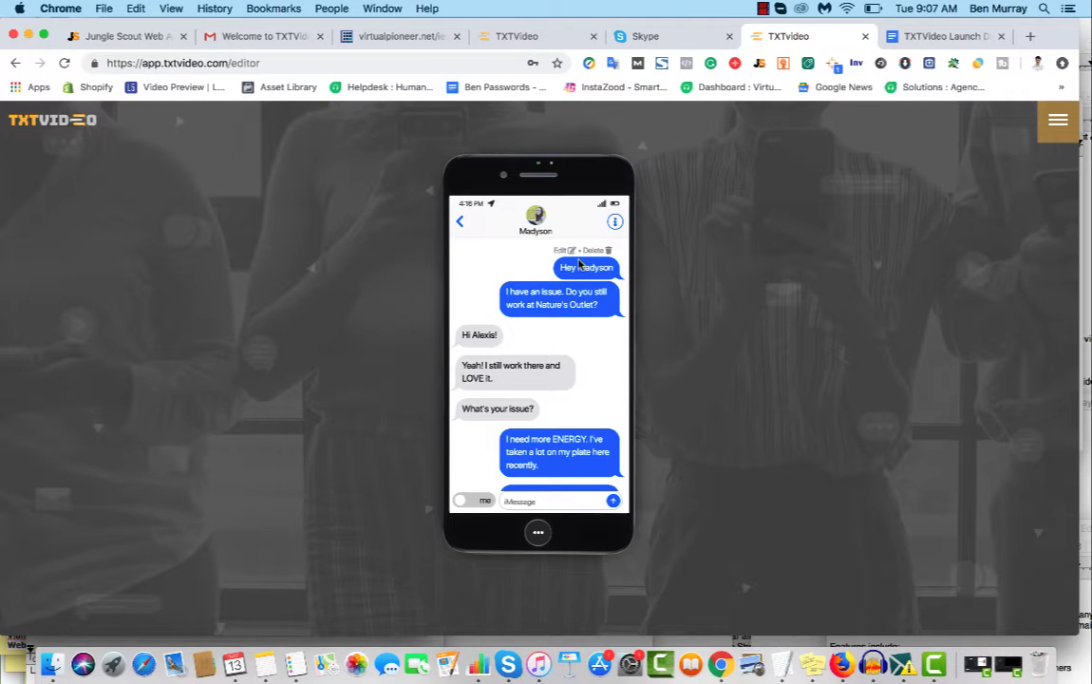
- Select a message and scroll through the maca root supplement exchange
left_click(478, 334)
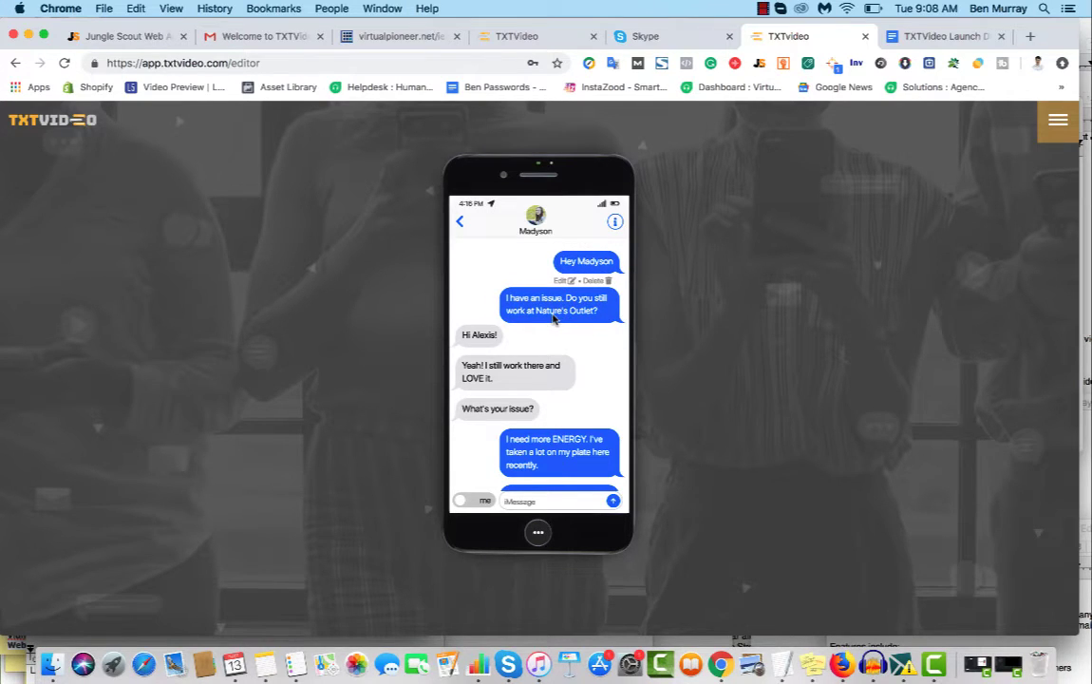
scroll("down", 3)
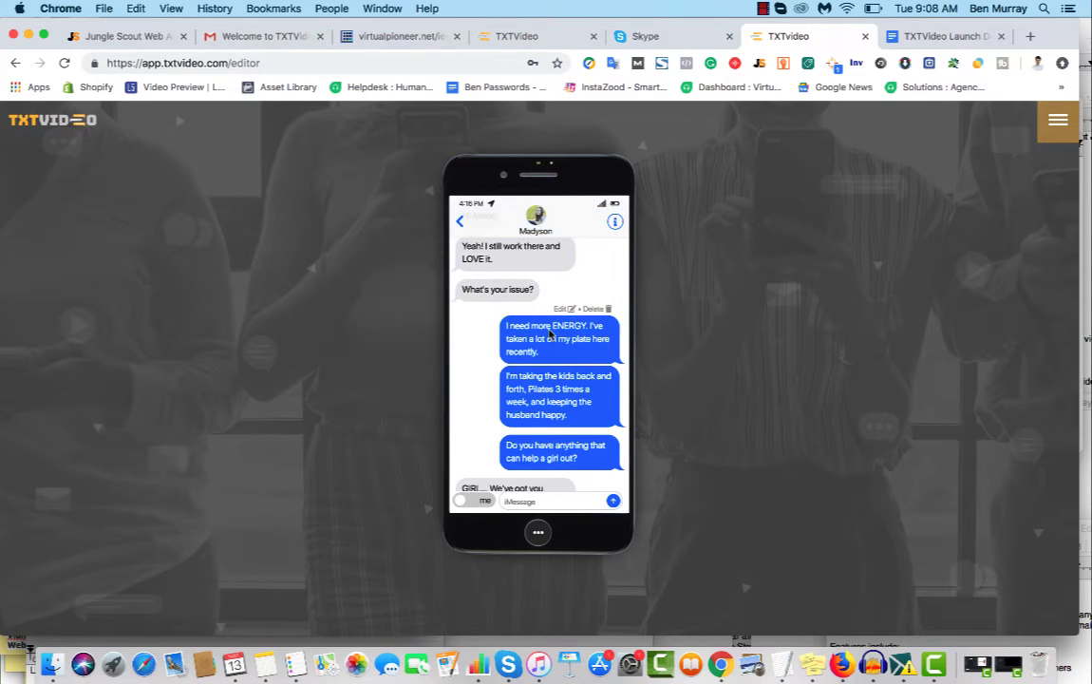
scroll("down", 3)
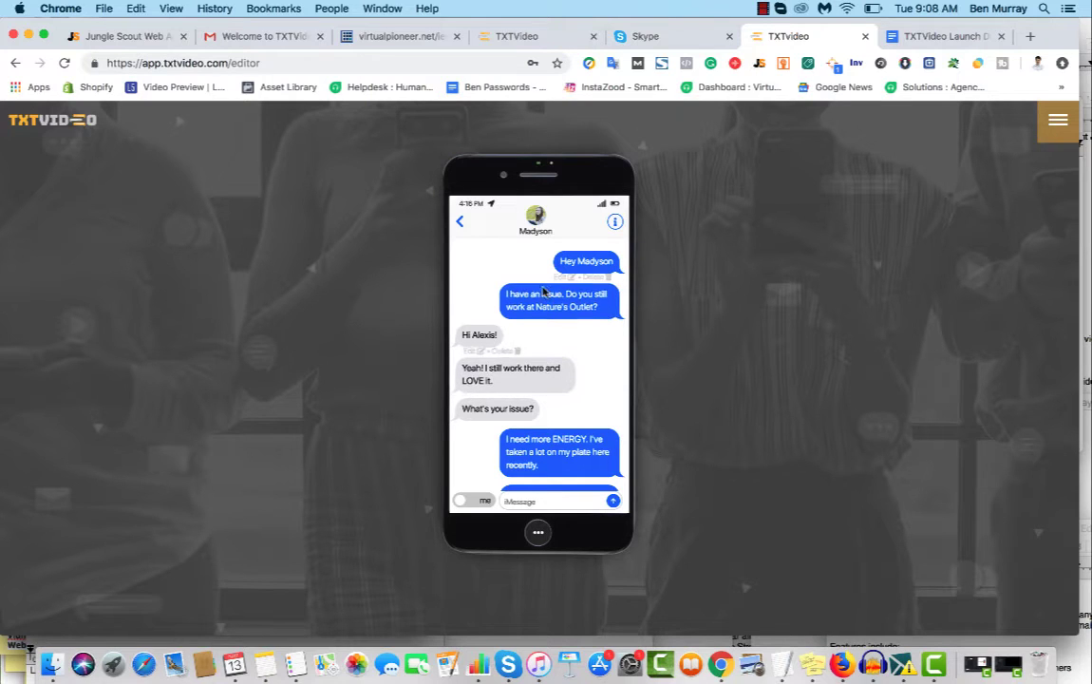
scroll("down", 3)
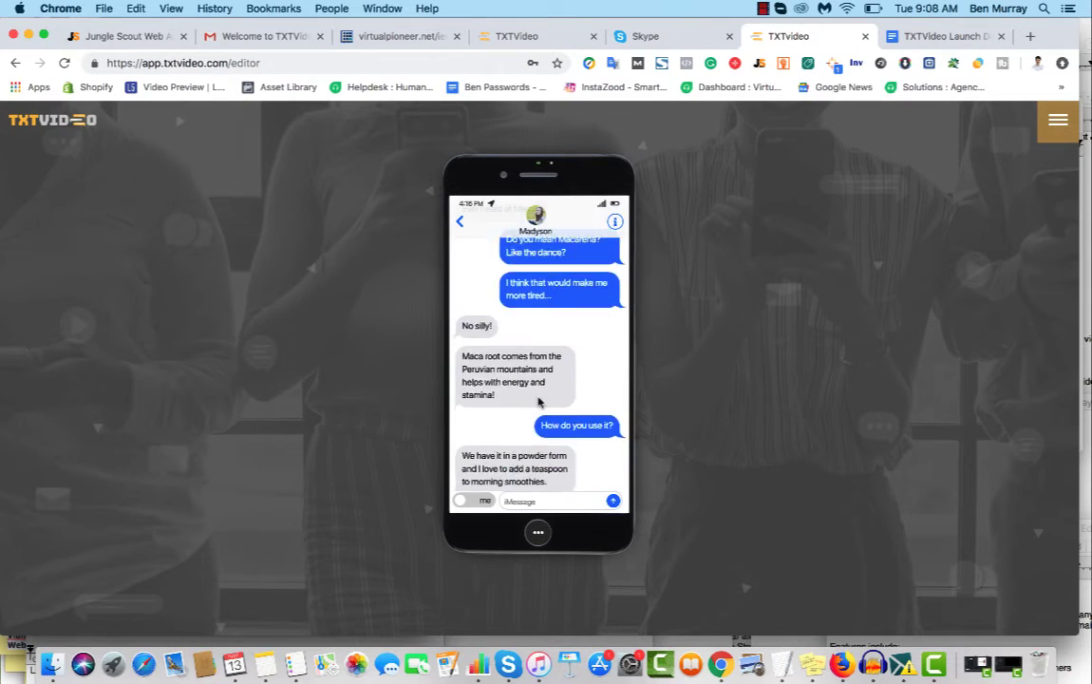
scroll("down", 3)
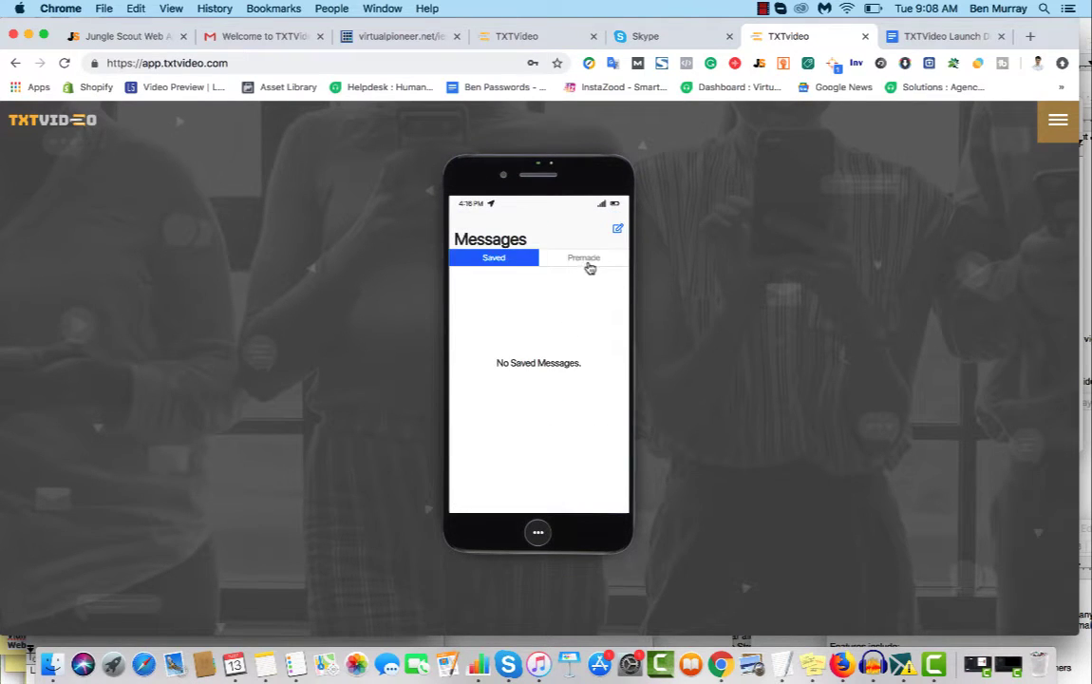
- Toggle between the empty Saved list and the Premade templates, previewing Health Supplement Store
left_click(583, 259)
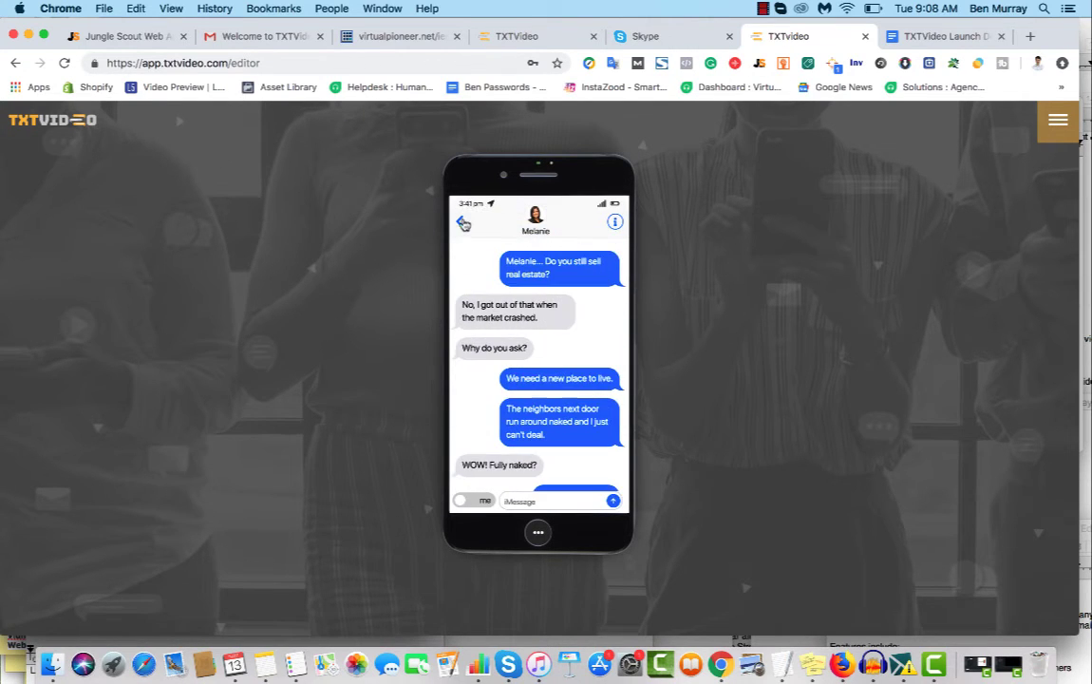
left_click(463, 222)
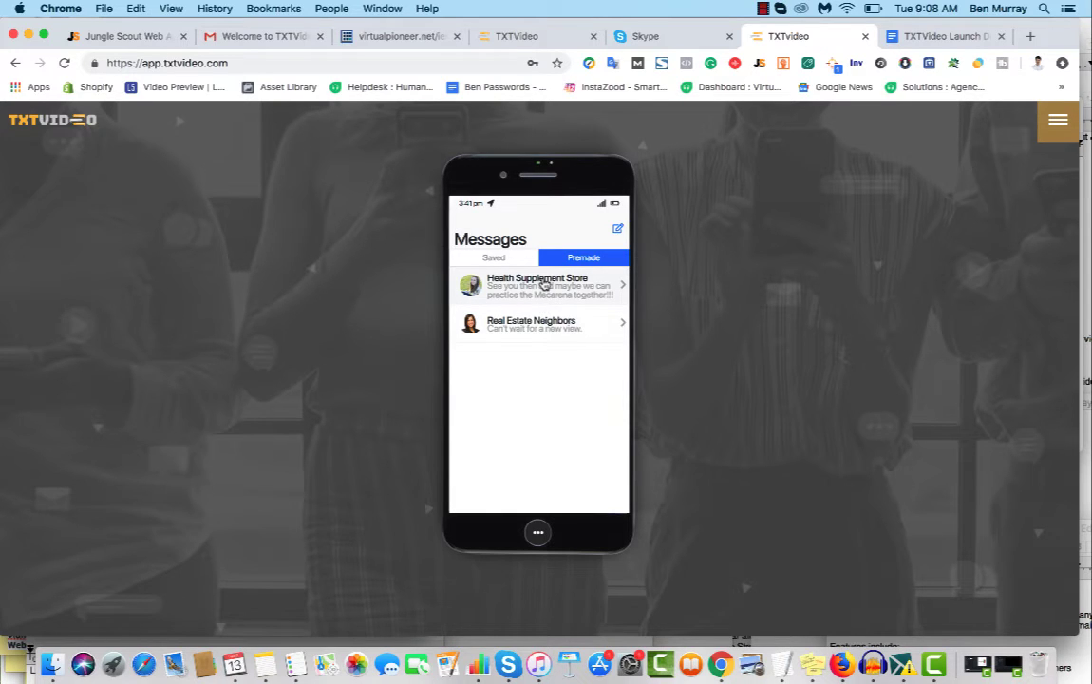
mouse_move(574, 296)
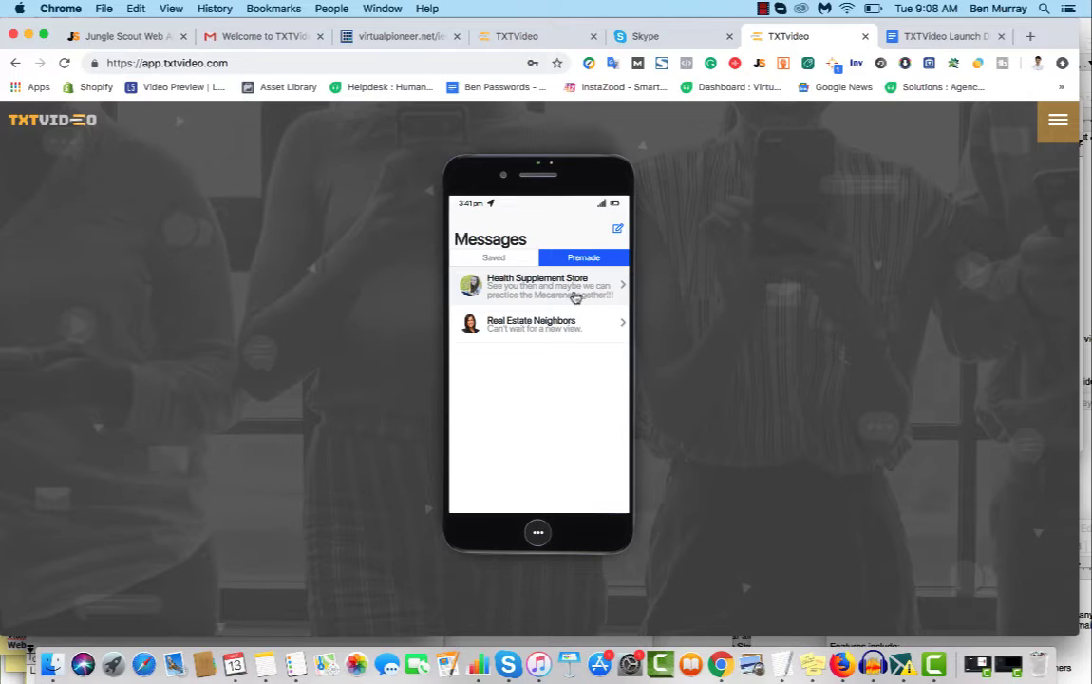
mouse_move(558, 302)
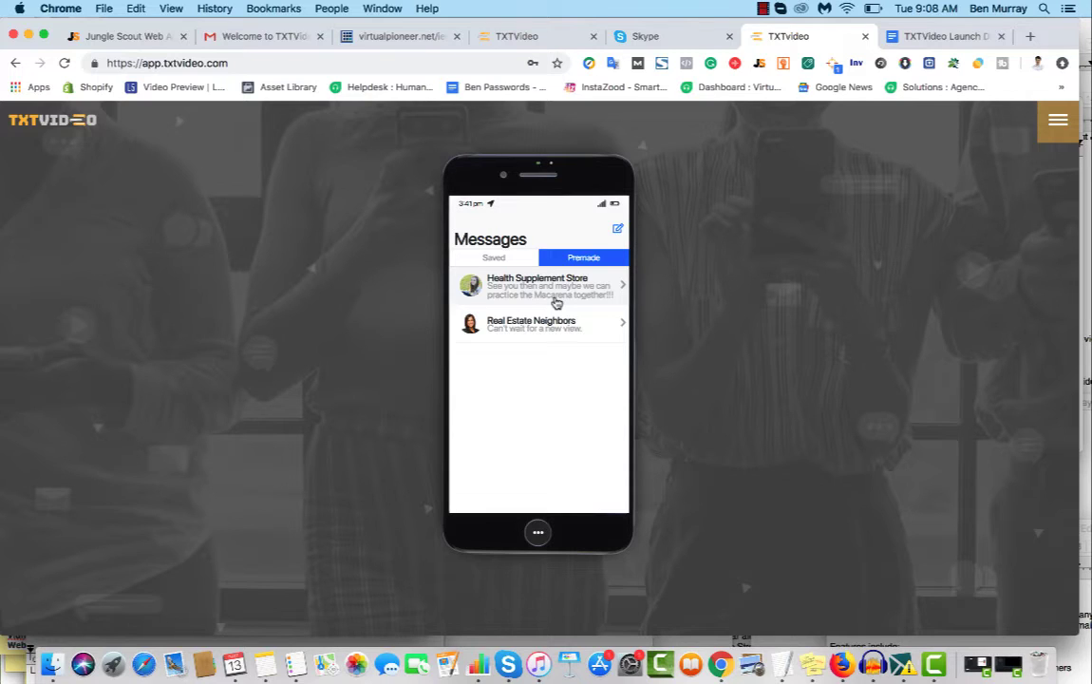
left_click(494, 258)
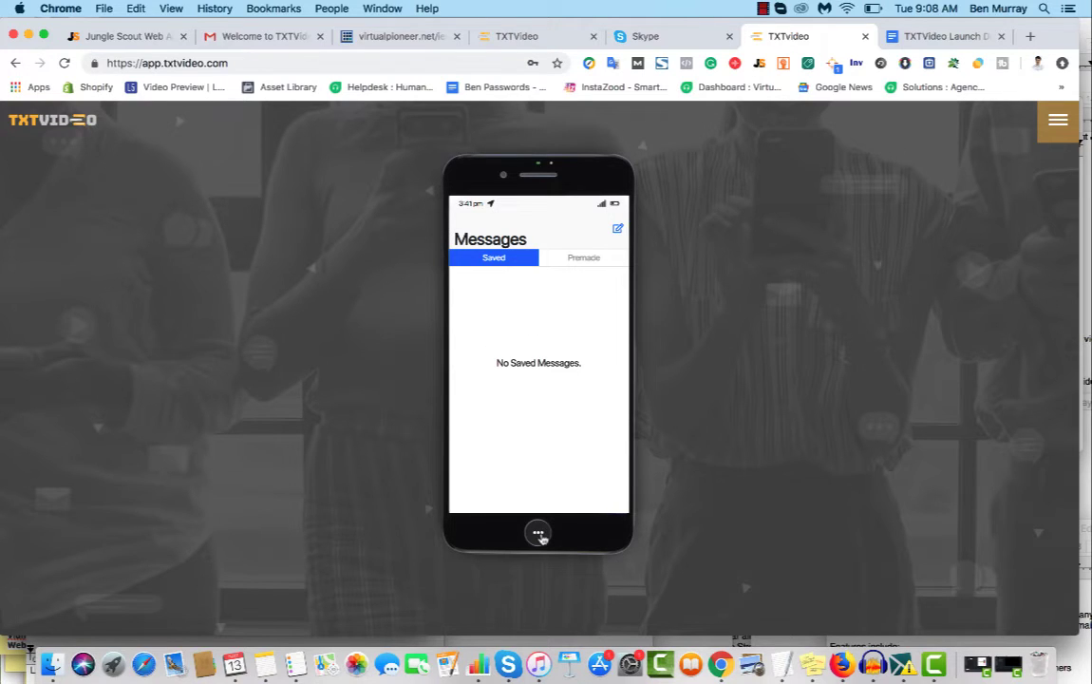
mouse_move(583, 416)
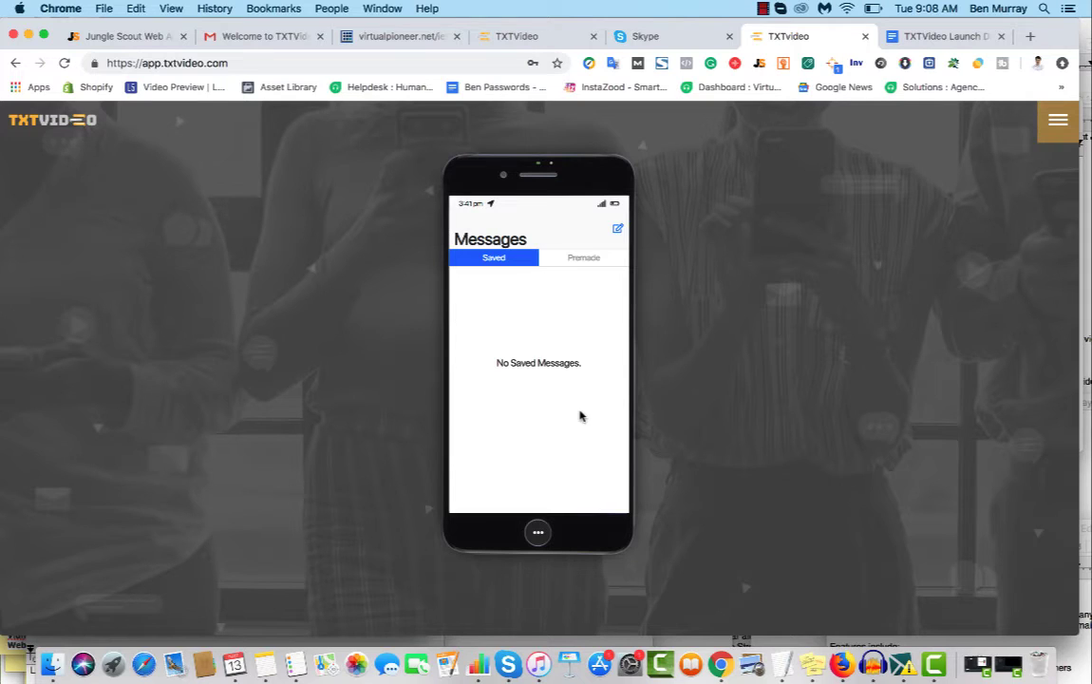
mouse_move(546, 285)
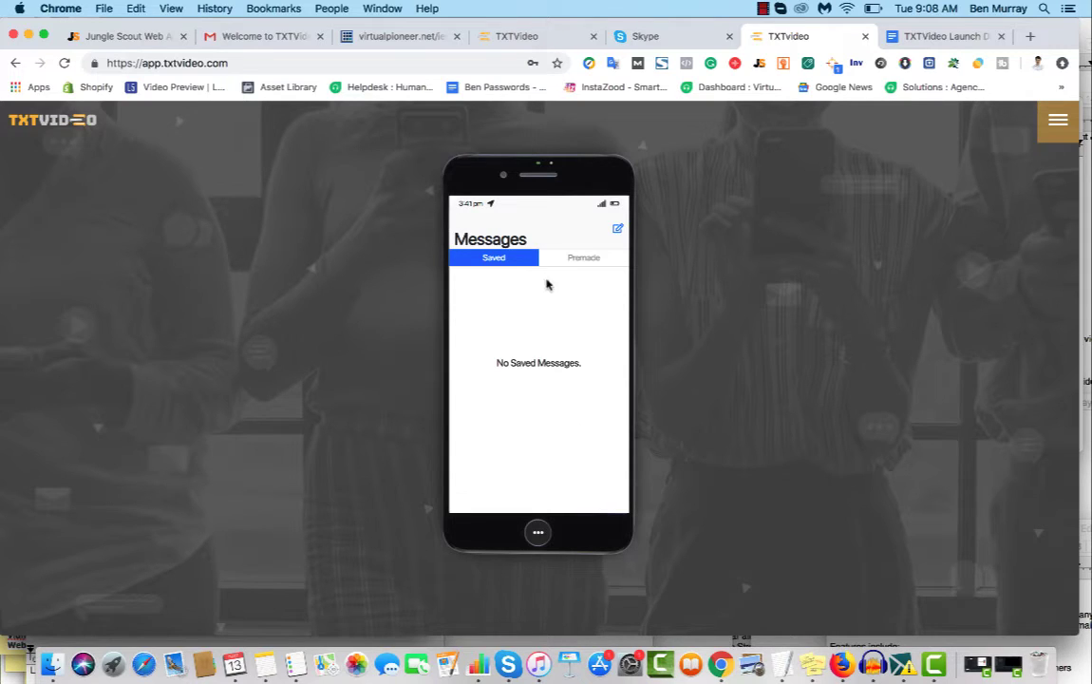
mouse_move(623, 448)
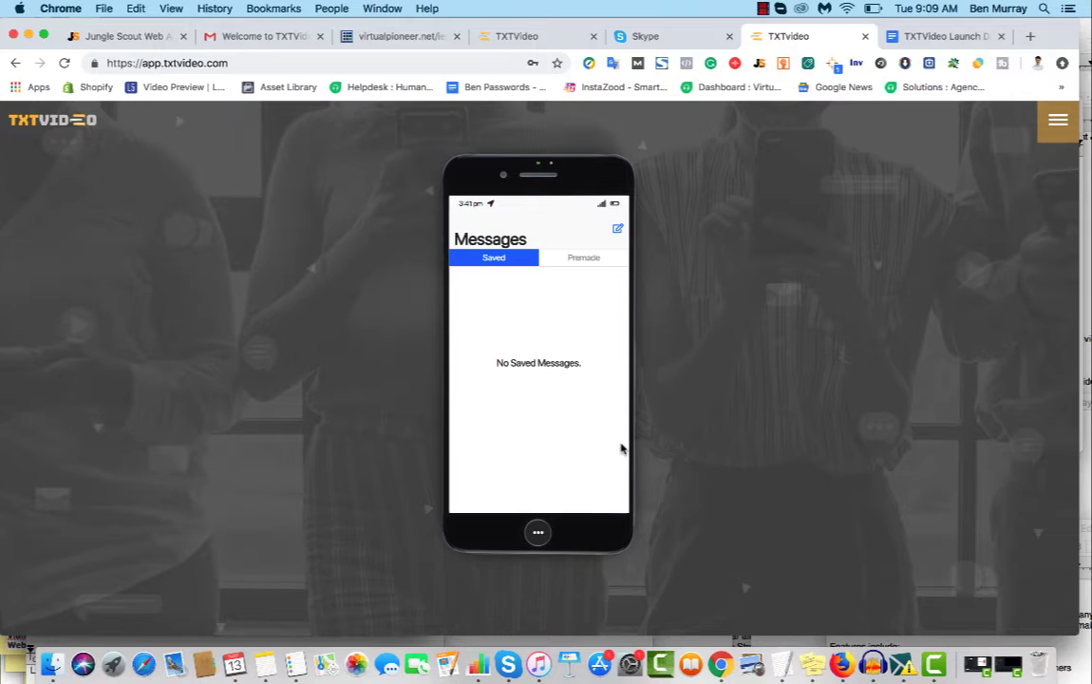
left_click(583, 258)
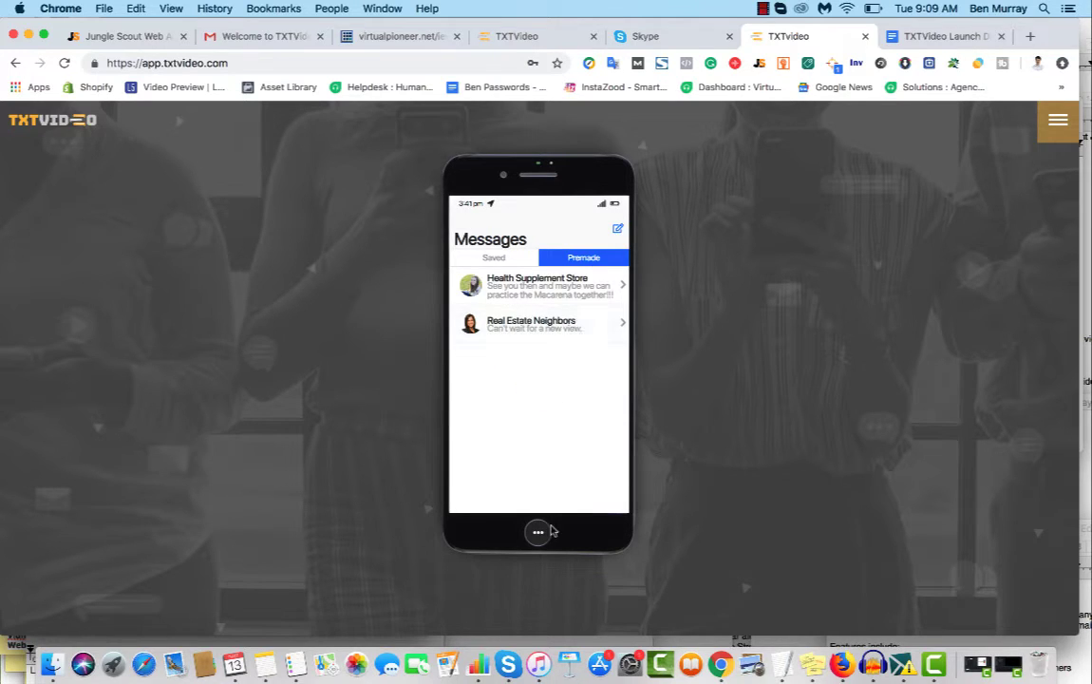
- Reopen Health Supplement Store, switch the next-message sender, and return to Messages
left_click(537, 285)
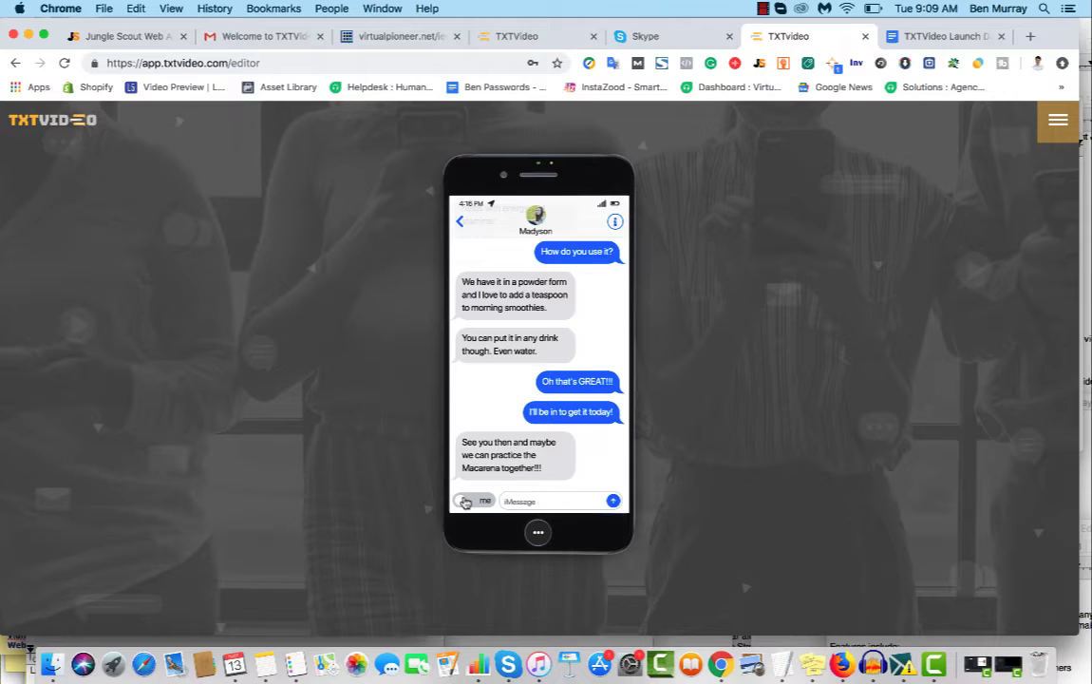
left_click(558, 502)
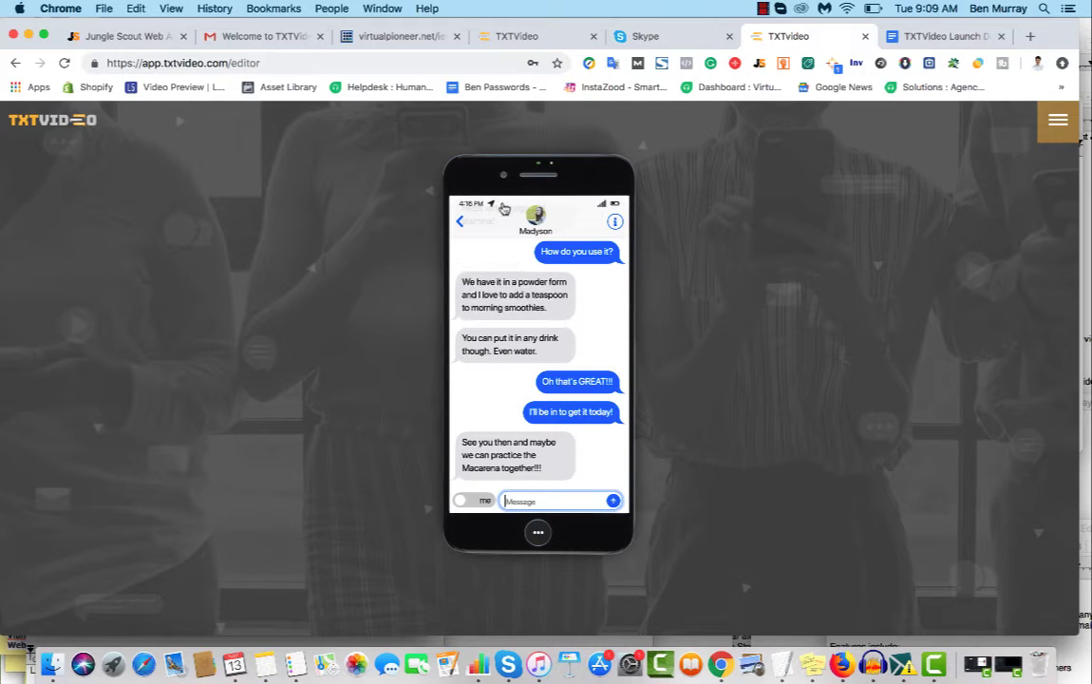
left_click(460, 221)
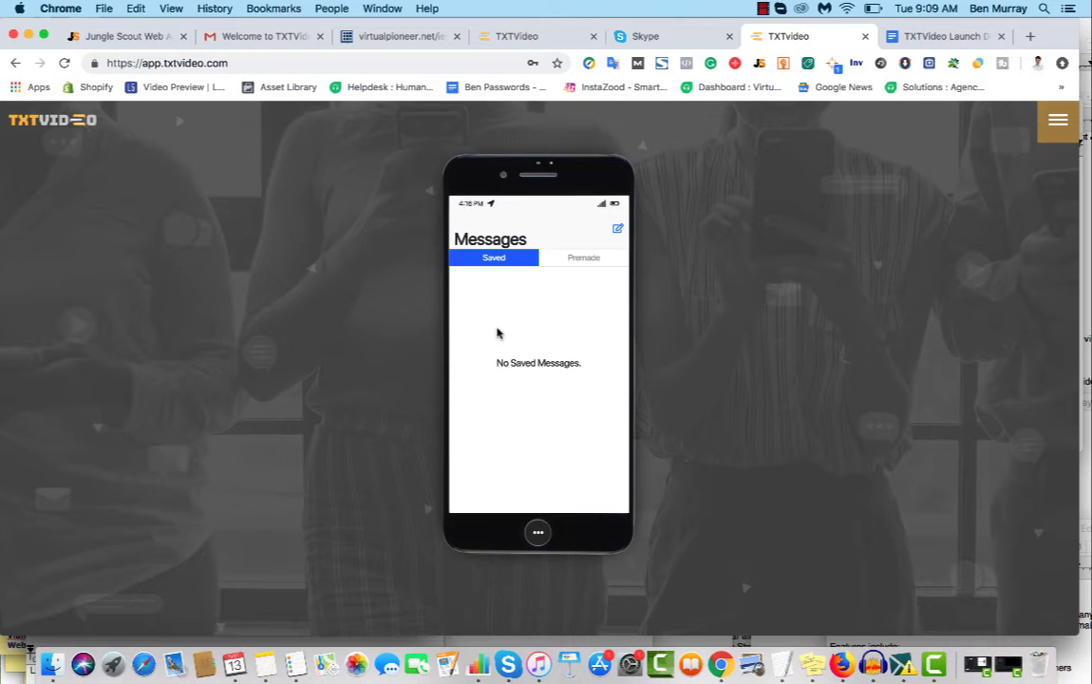
mouse_move(562, 369)
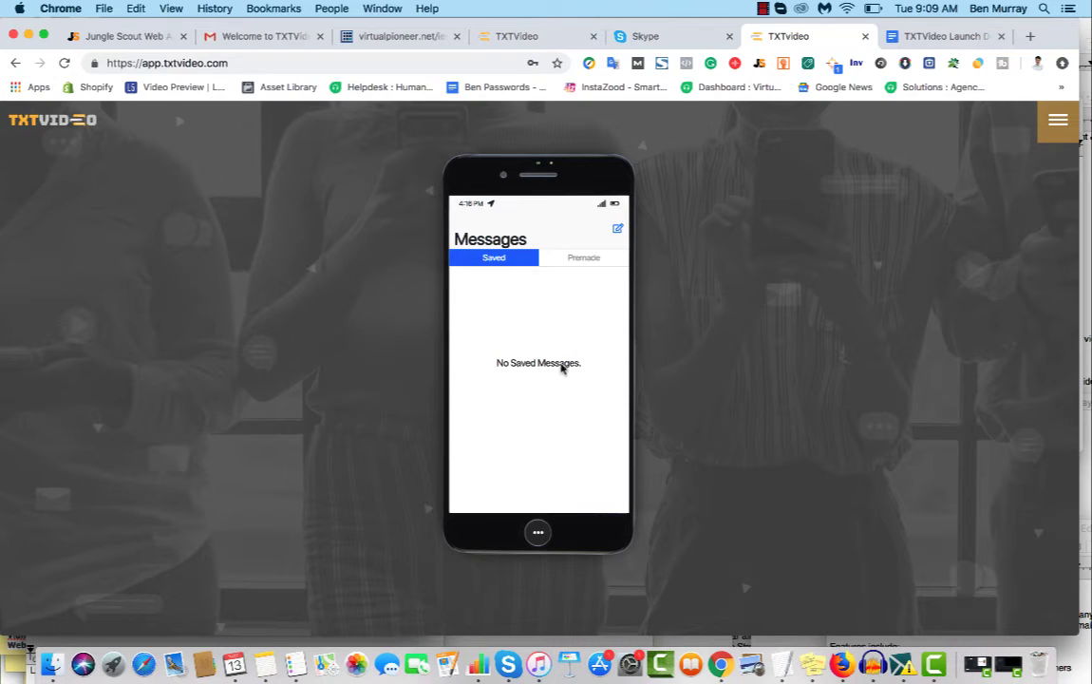
mouse_move(585, 374)
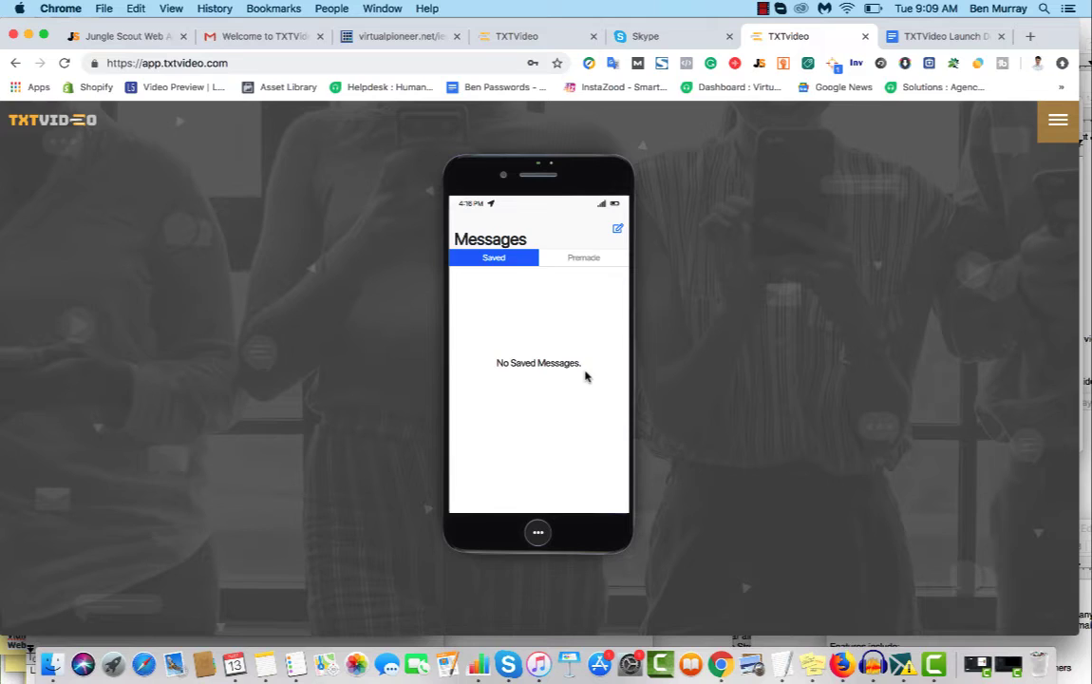
mouse_move(573, 277)
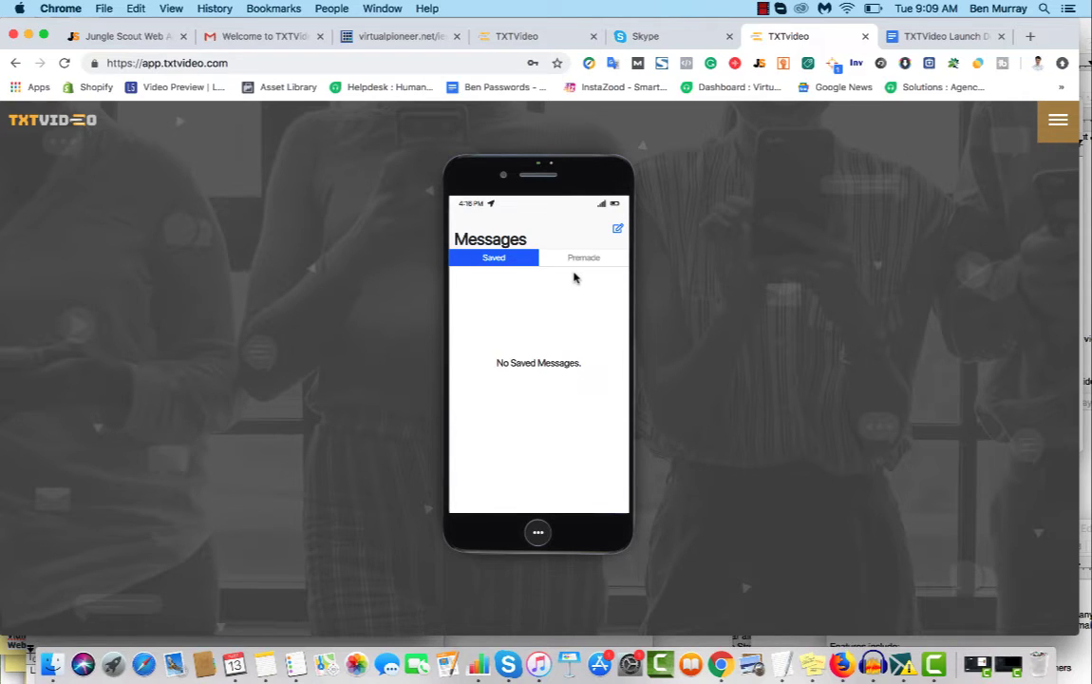
mouse_move(534, 383)
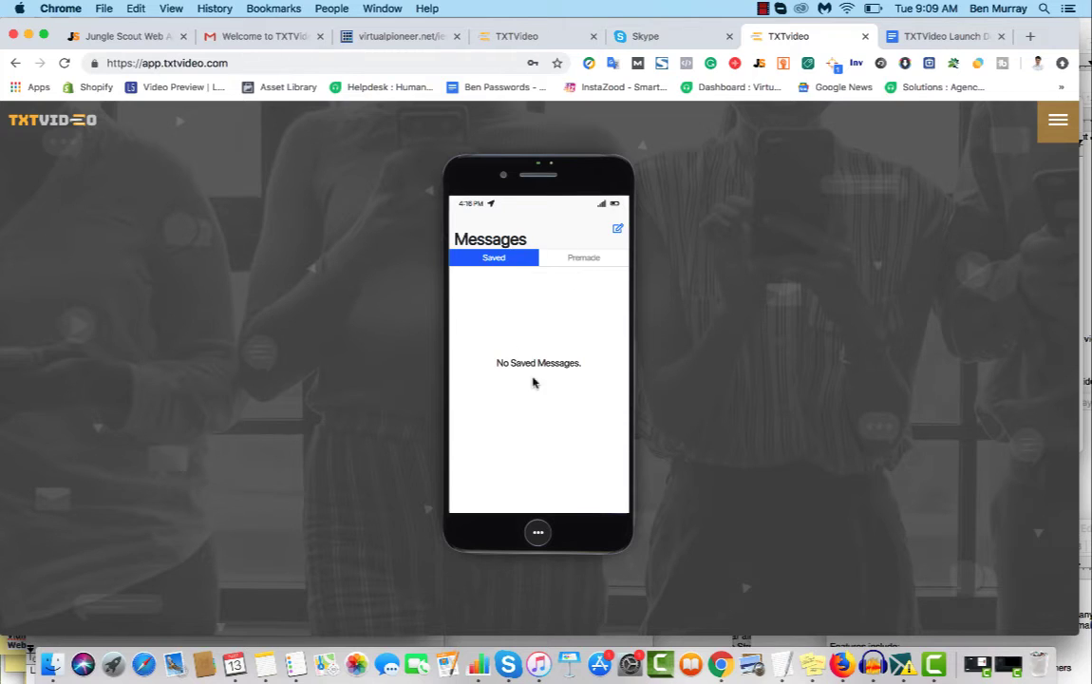
mouse_move(581, 329)
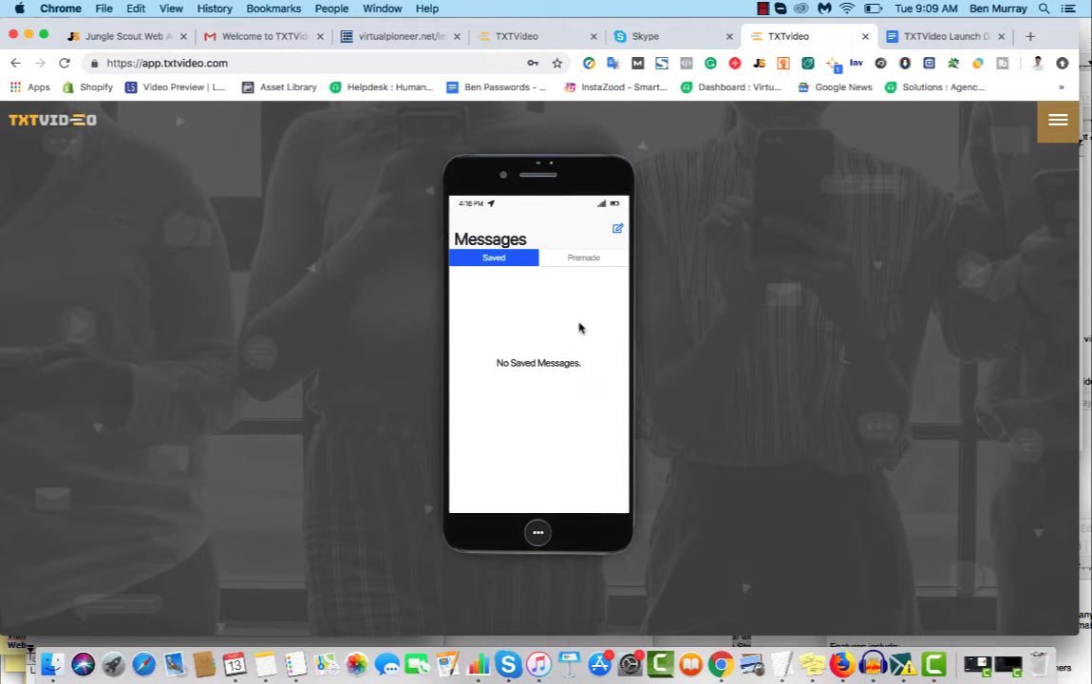
mouse_move(581, 258)
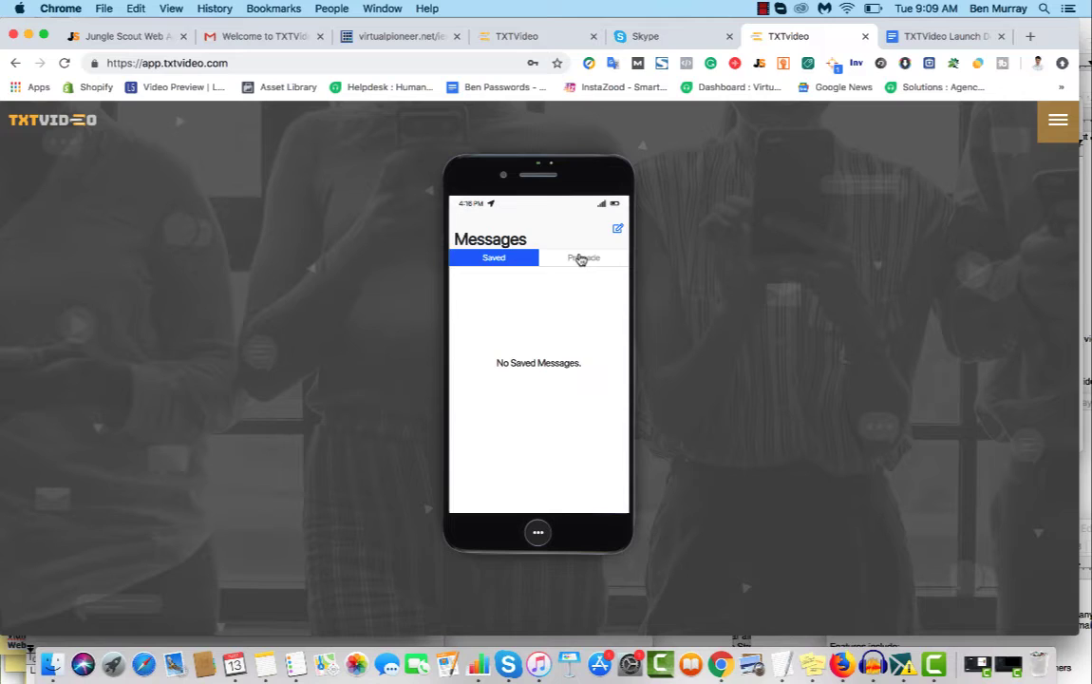
mouse_move(714, 269)
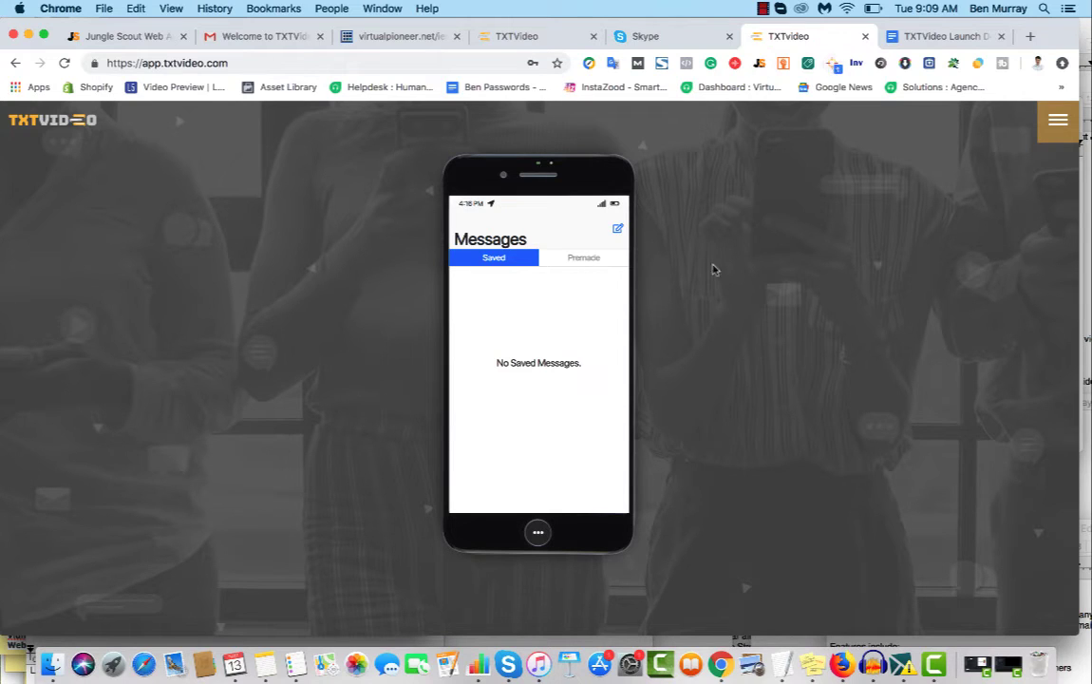
mouse_move(583, 270)
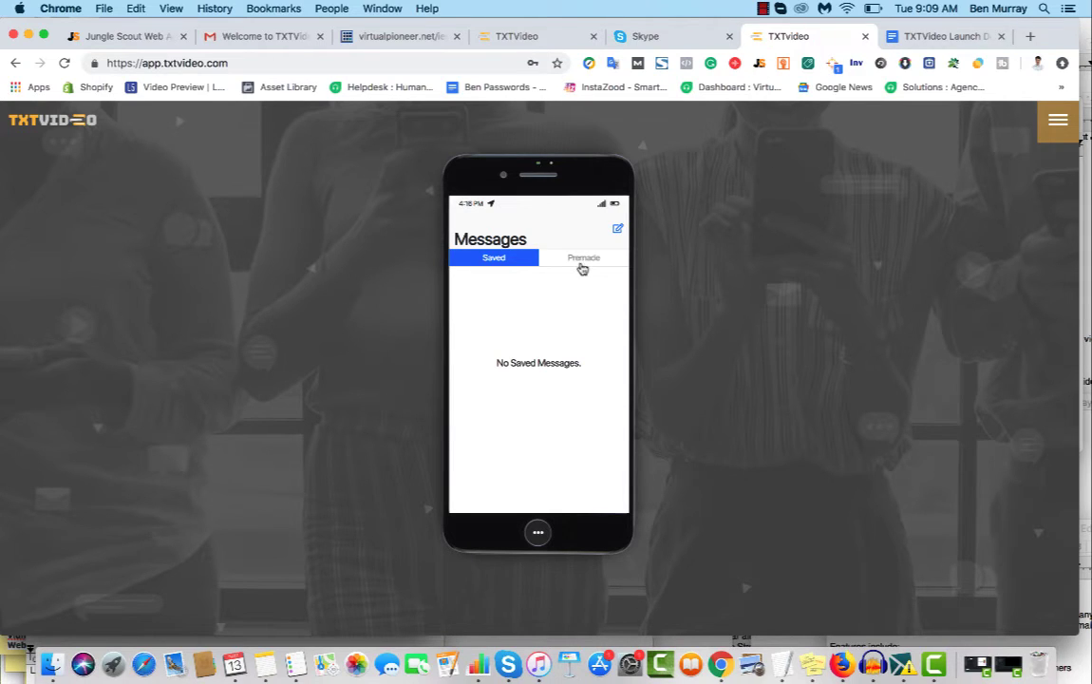
- Show the Premade templates again, then switch to the TXTVideo Launch Doc tab
left_click(583, 258)
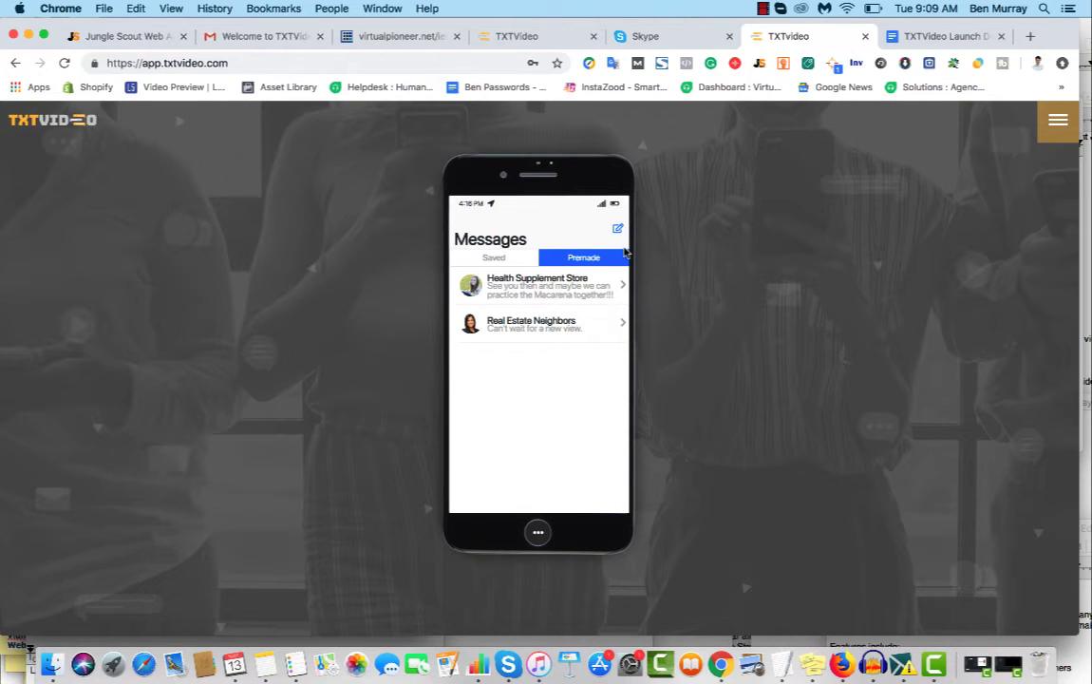
left_click(944, 36)
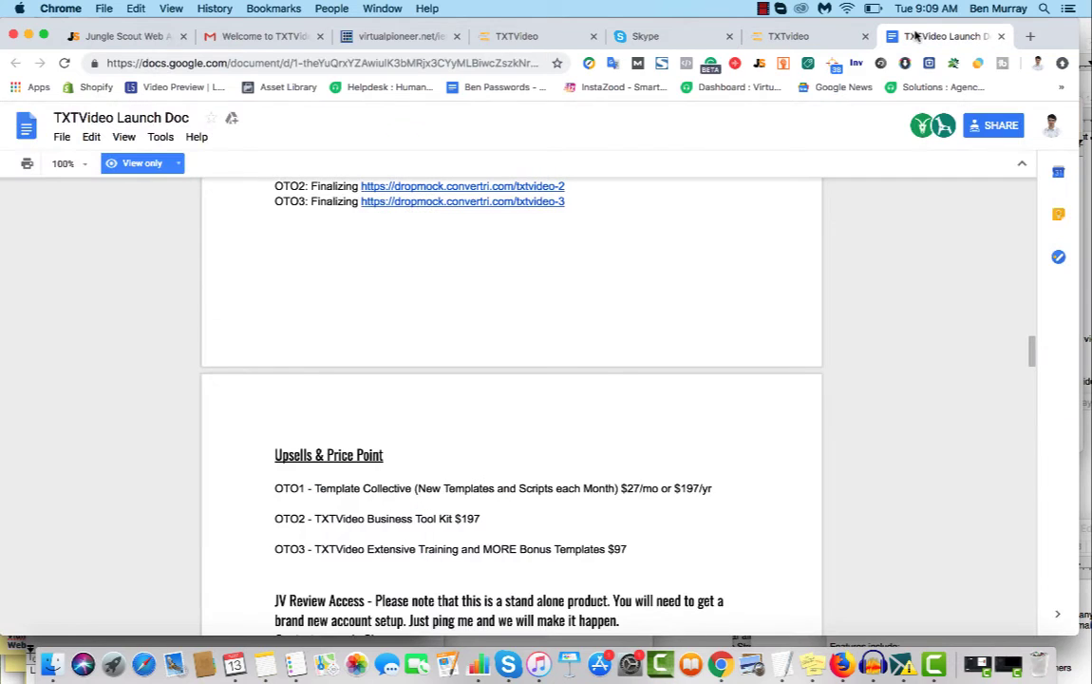
mouse_move(346, 471)
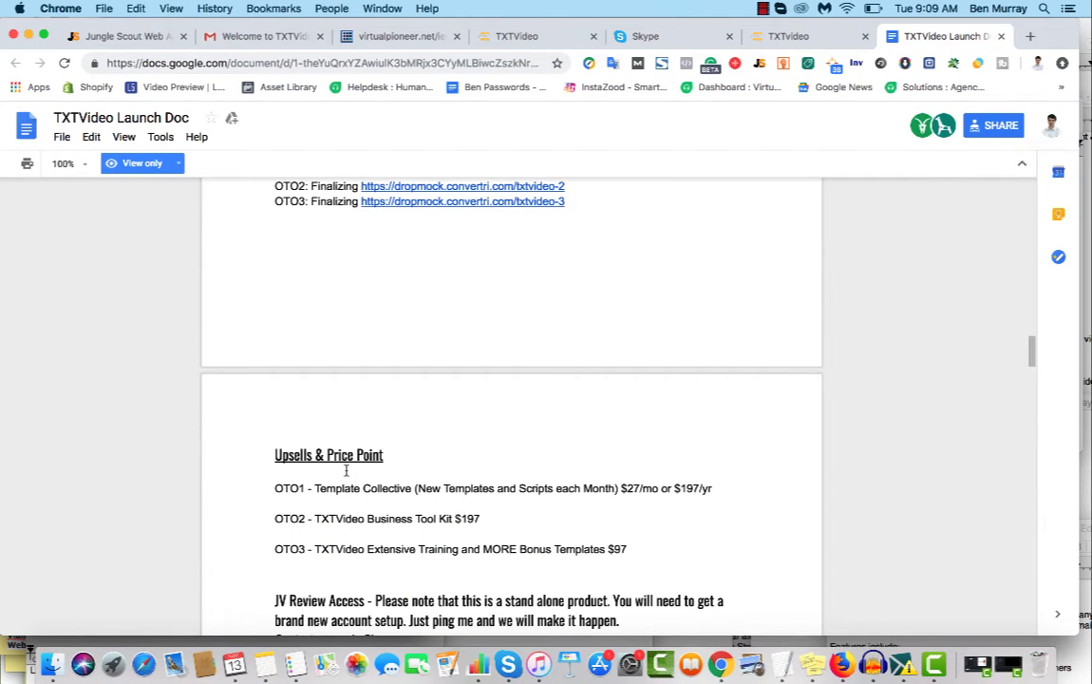
scroll("down", 3)
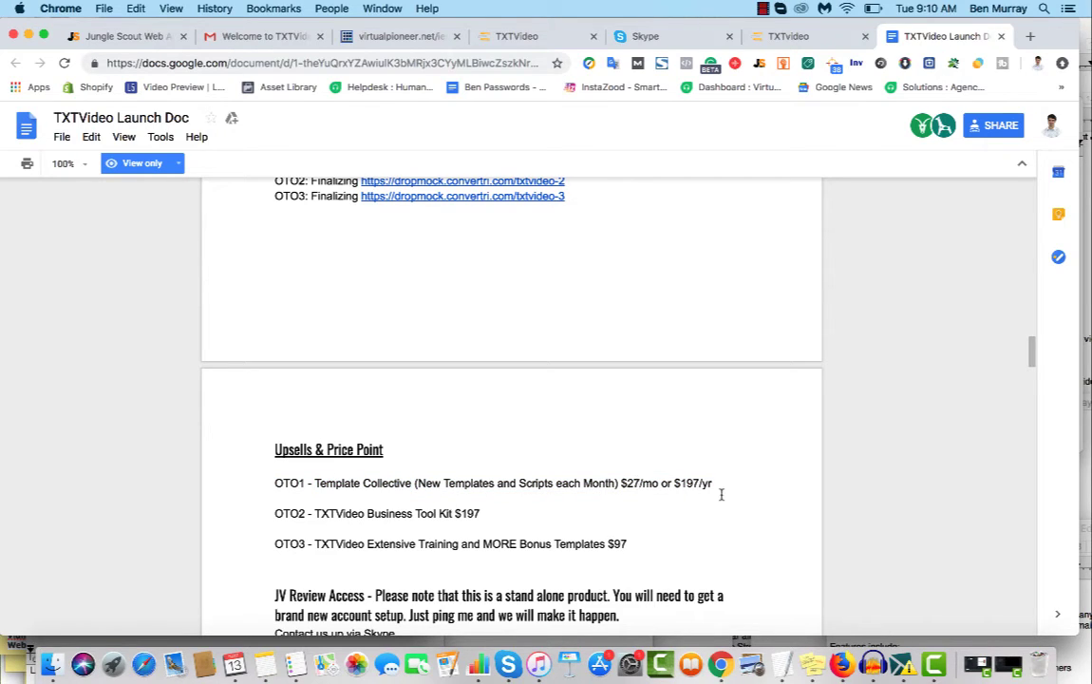
mouse_move(536, 465)
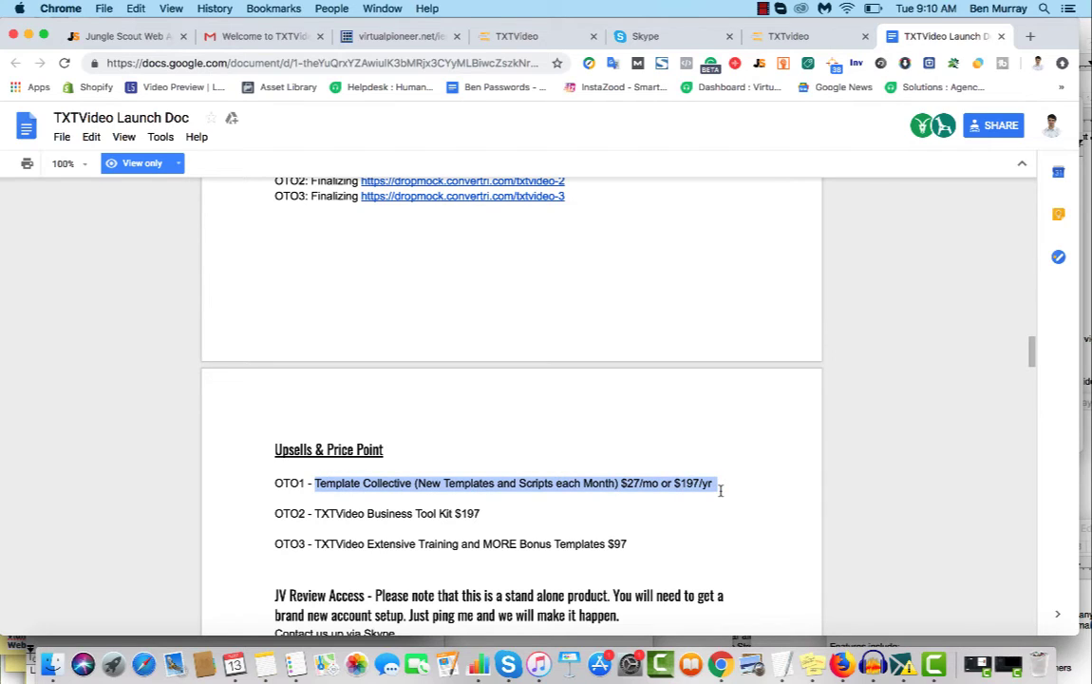
left_click(271, 512)
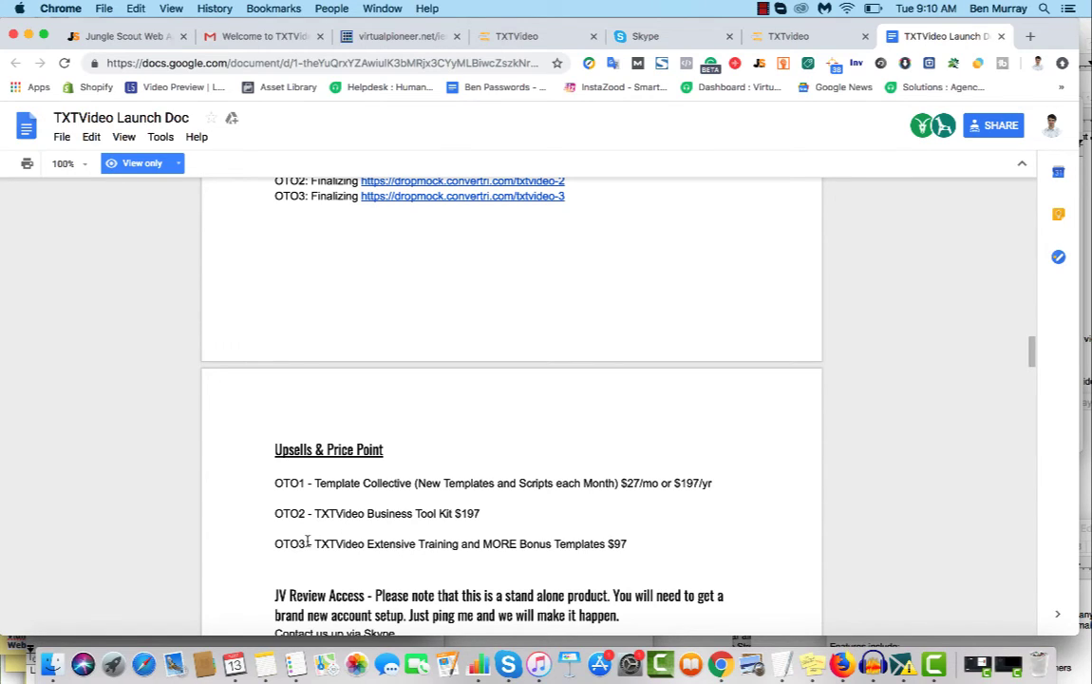
mouse_move(517, 528)
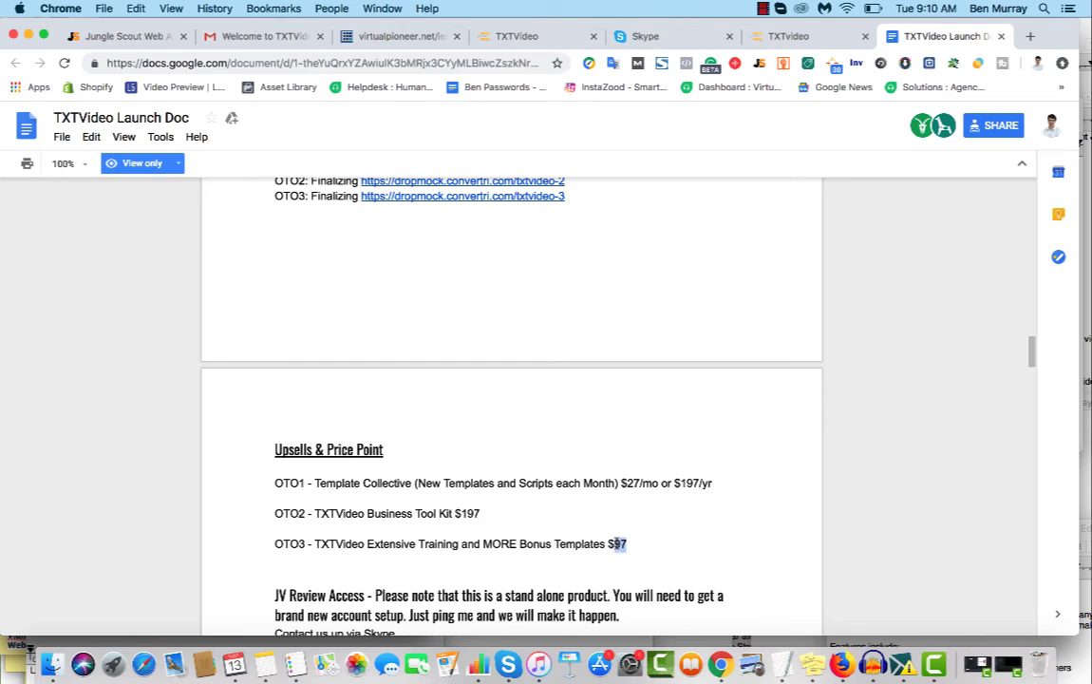
- Return to the TXTVideo editor tab and switch the Messages list to Saved
left_click(778, 36)
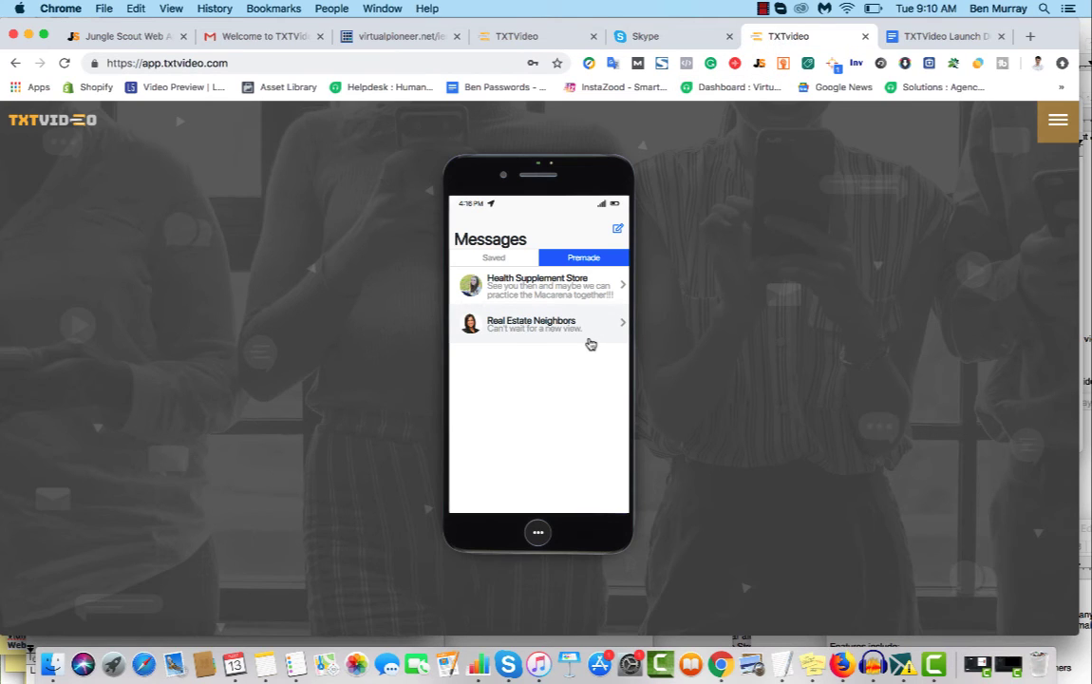
mouse_move(611, 141)
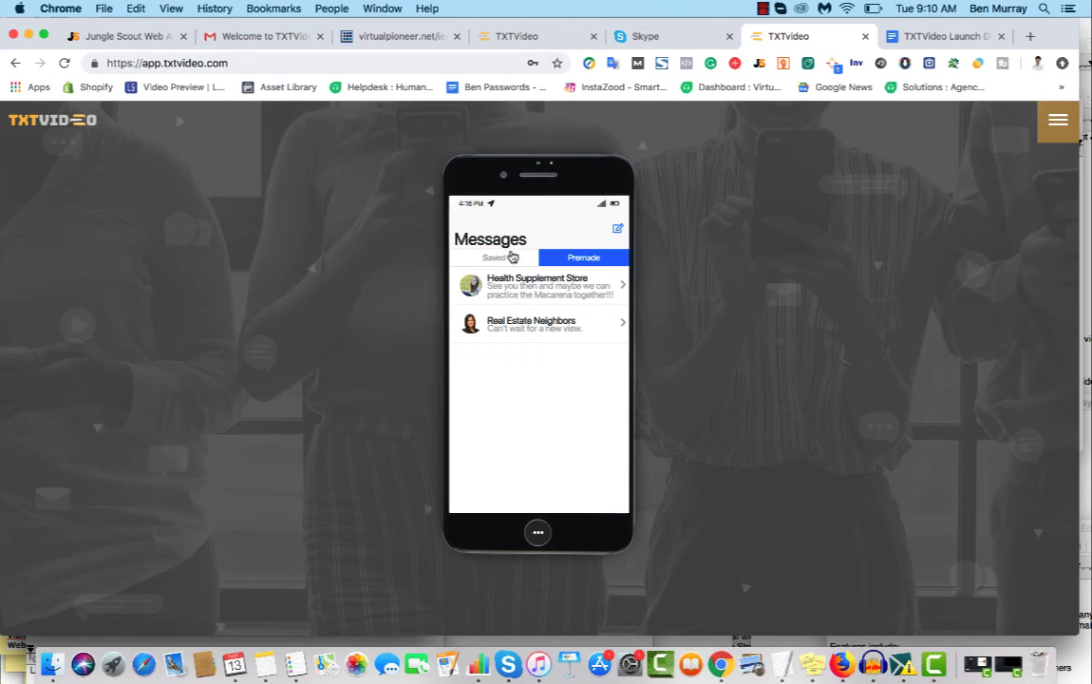
left_click(493, 258)
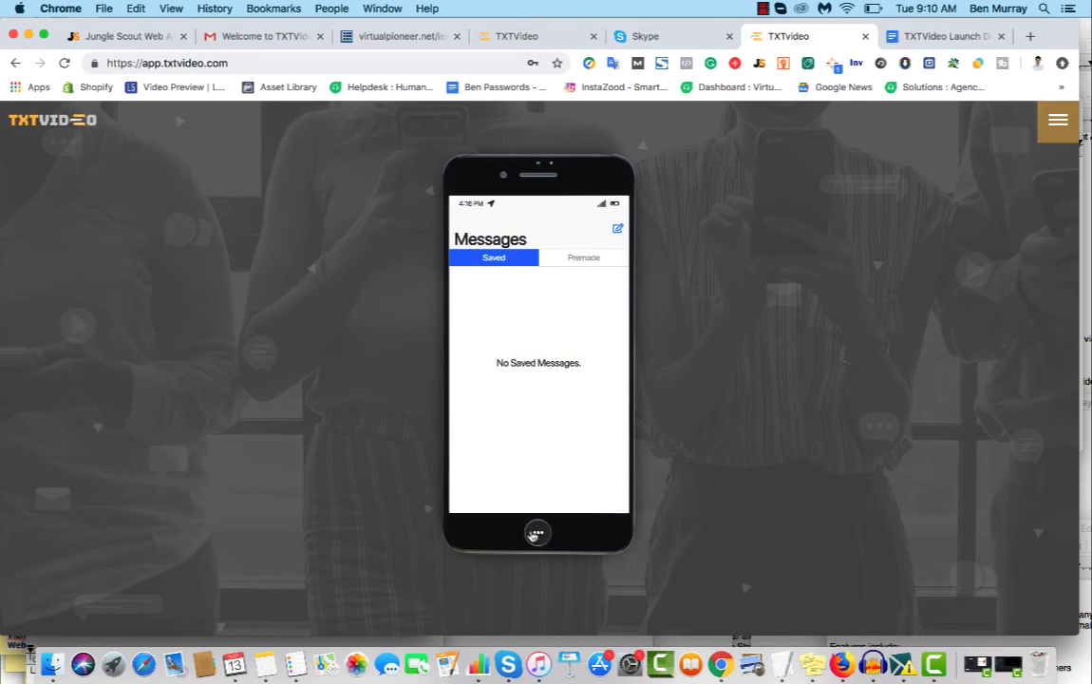
mouse_move(596, 370)
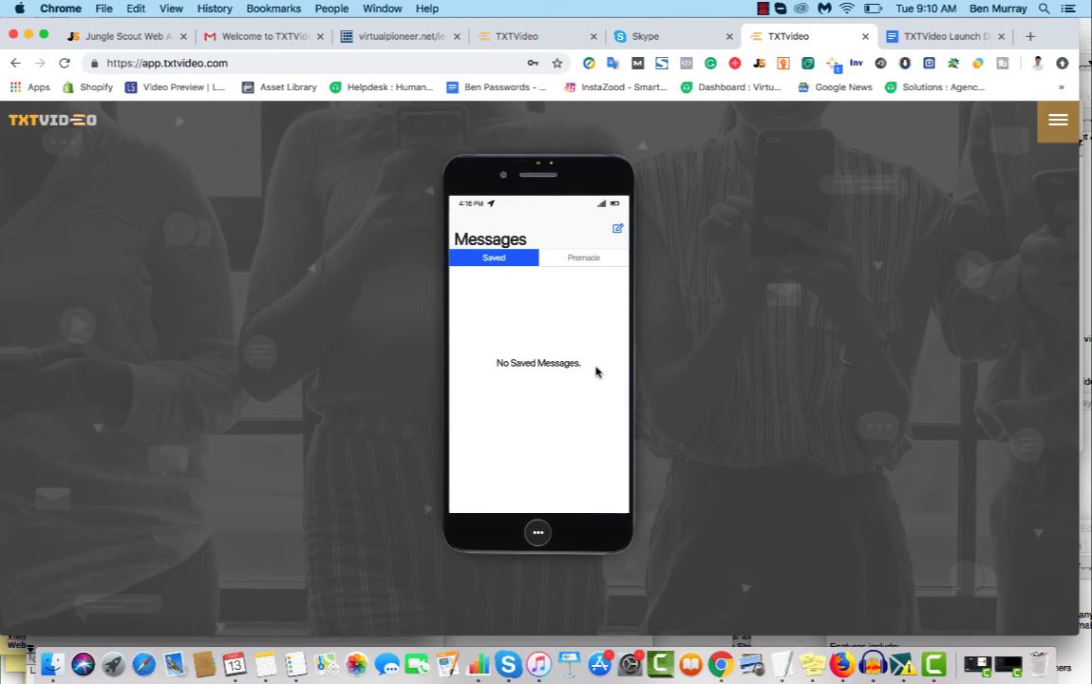
mouse_move(607, 297)
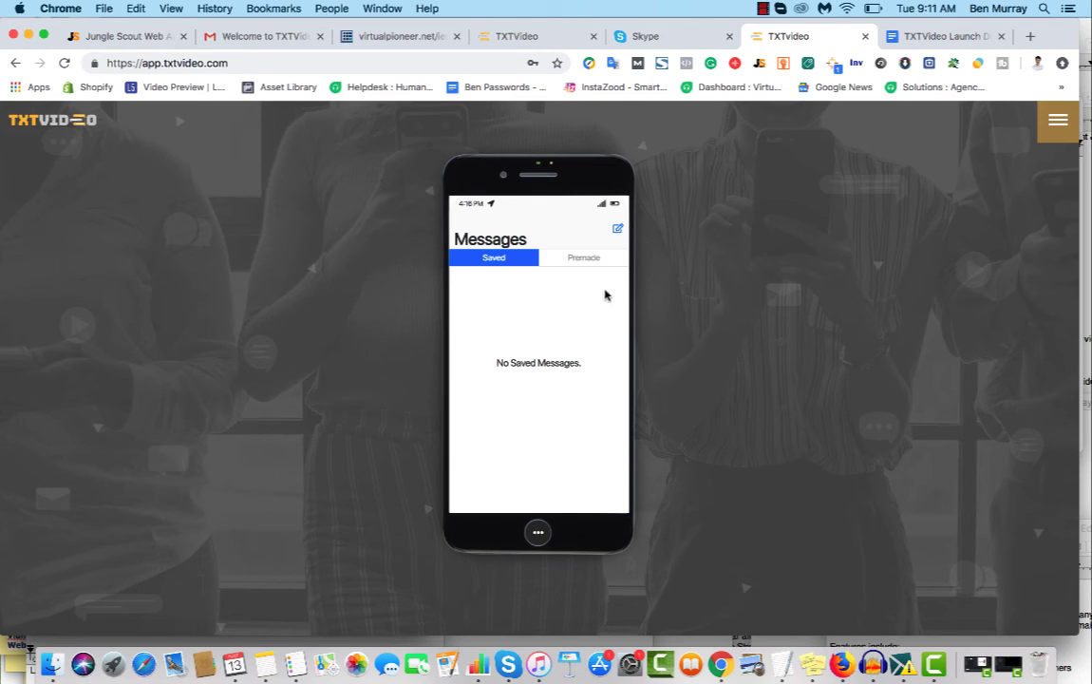
mouse_move(592, 273)
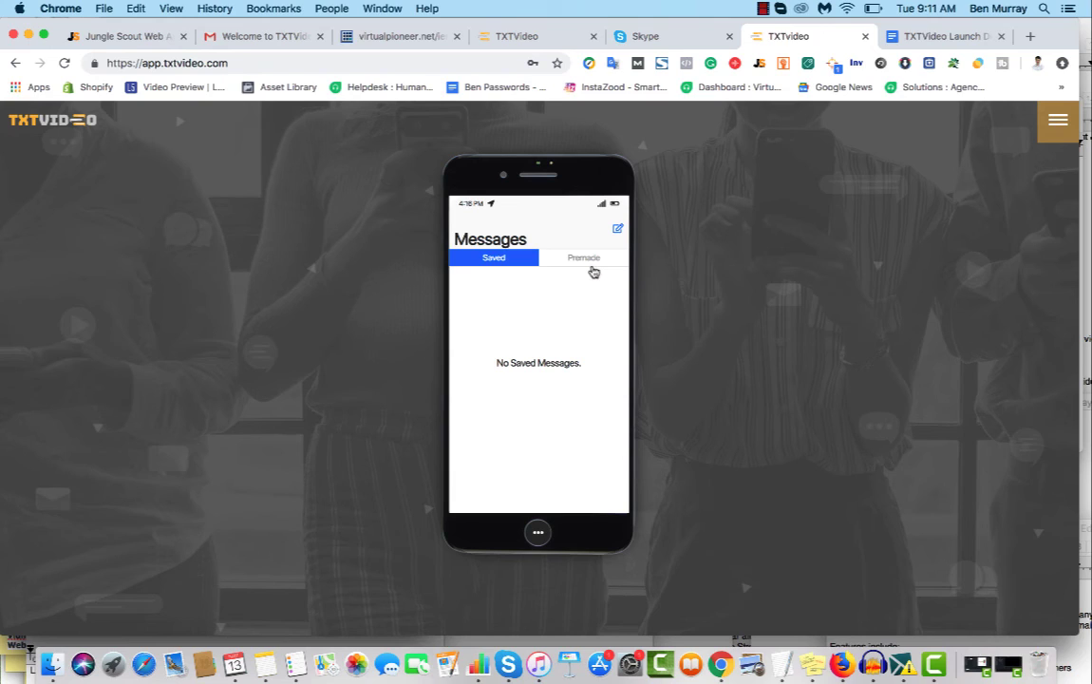
mouse_move(592, 270)
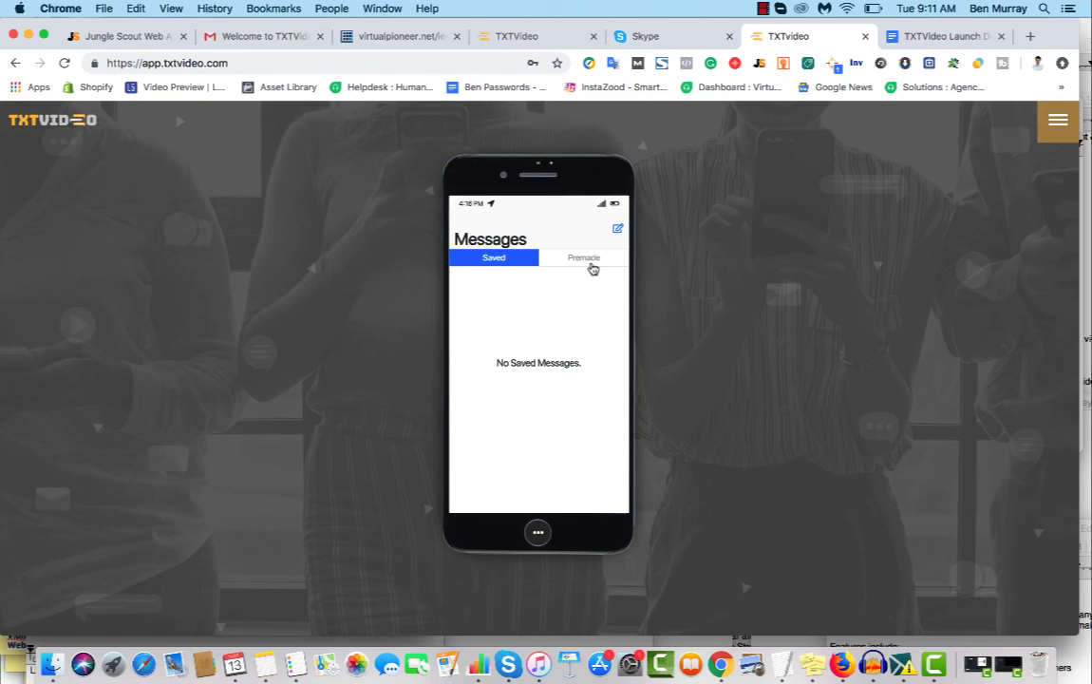
mouse_move(619, 220)
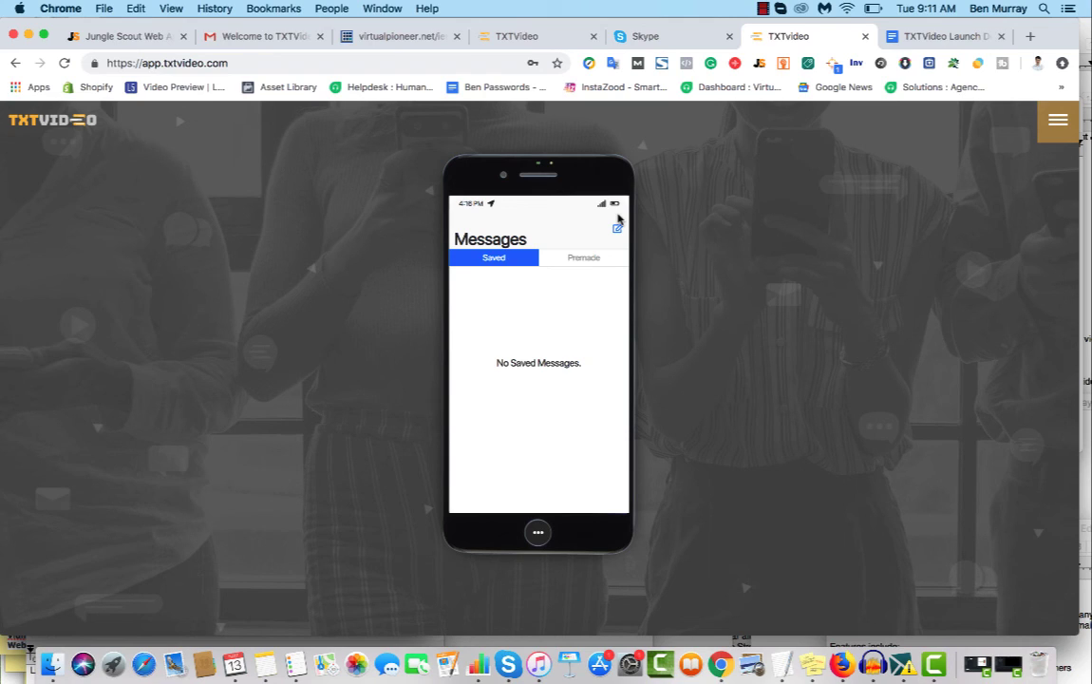
mouse_move(619, 219)
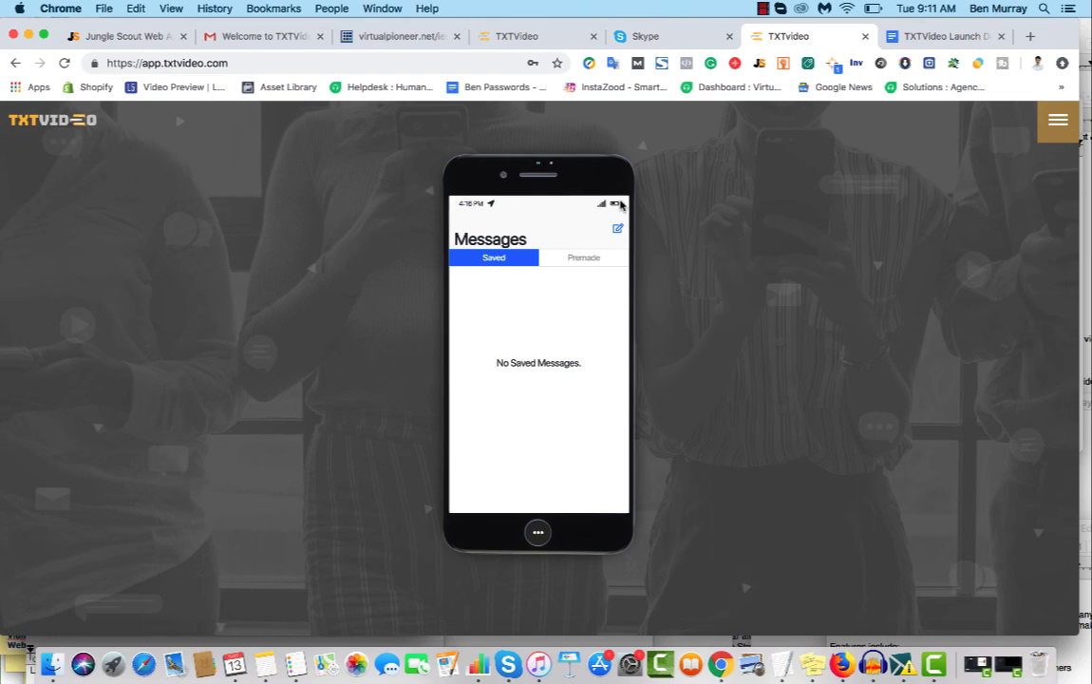
mouse_move(706, 490)
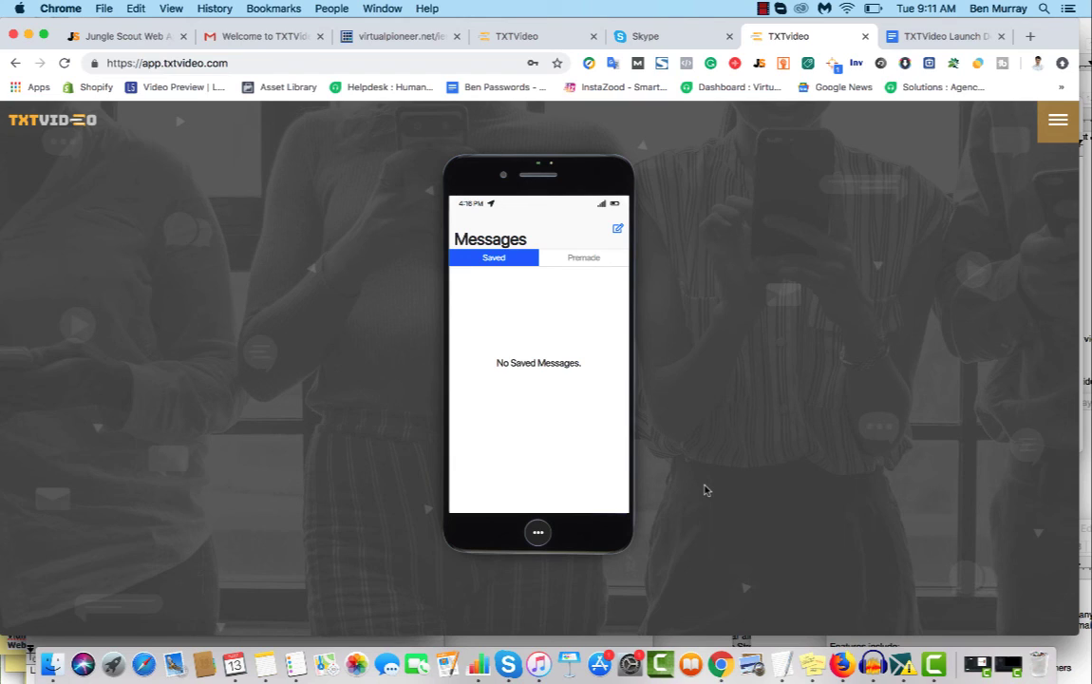
mouse_move(881, 236)
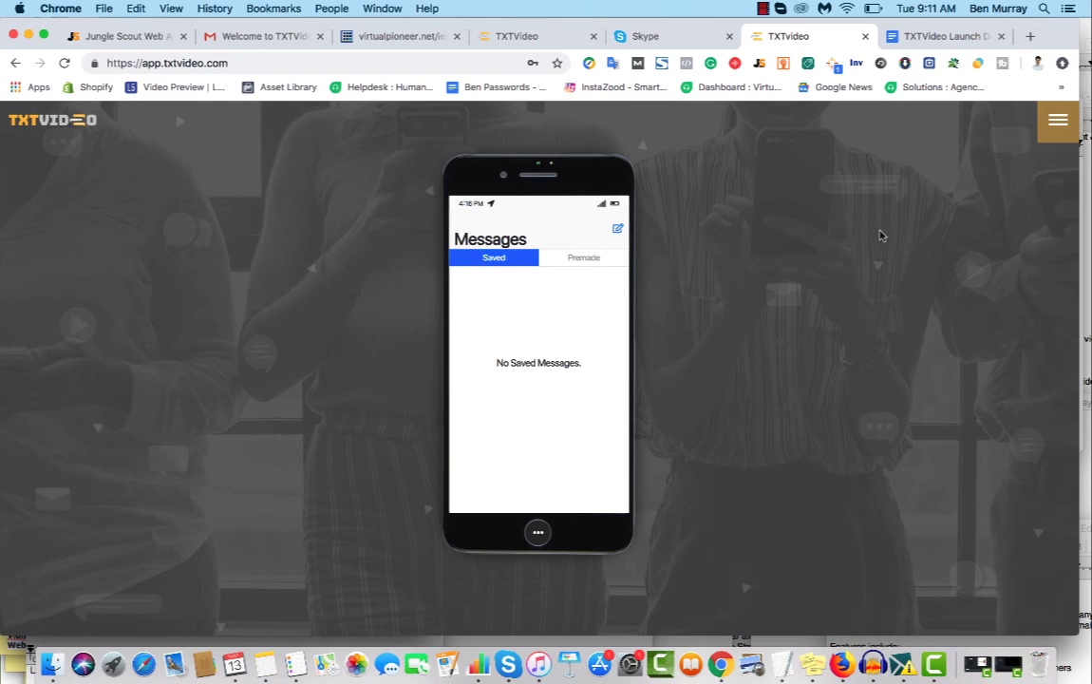